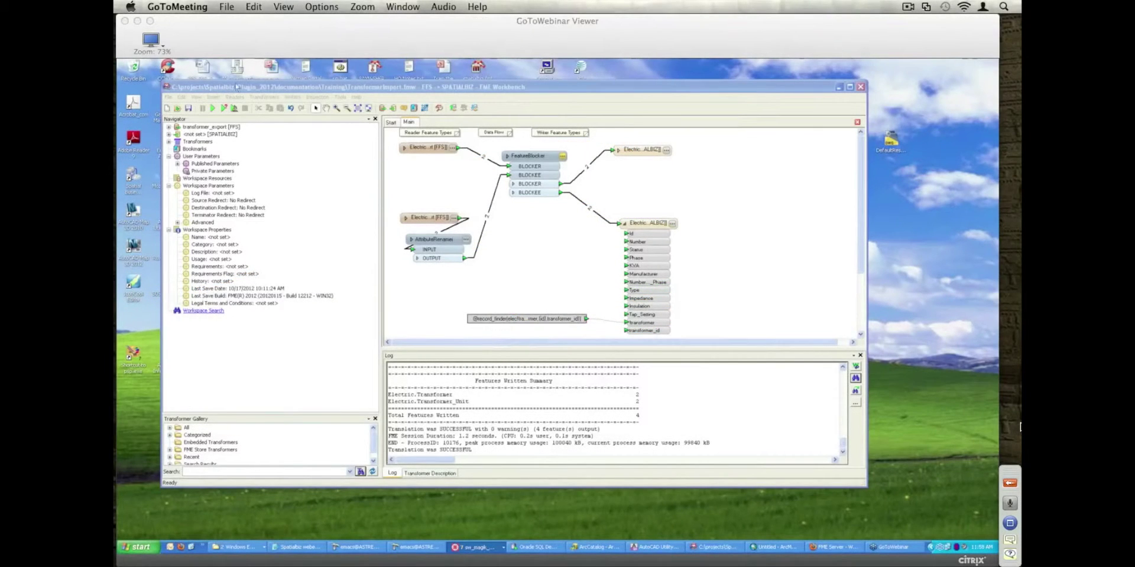
Close the transformer workspace so the save-changes prompt appears.
left_click(506, 87)
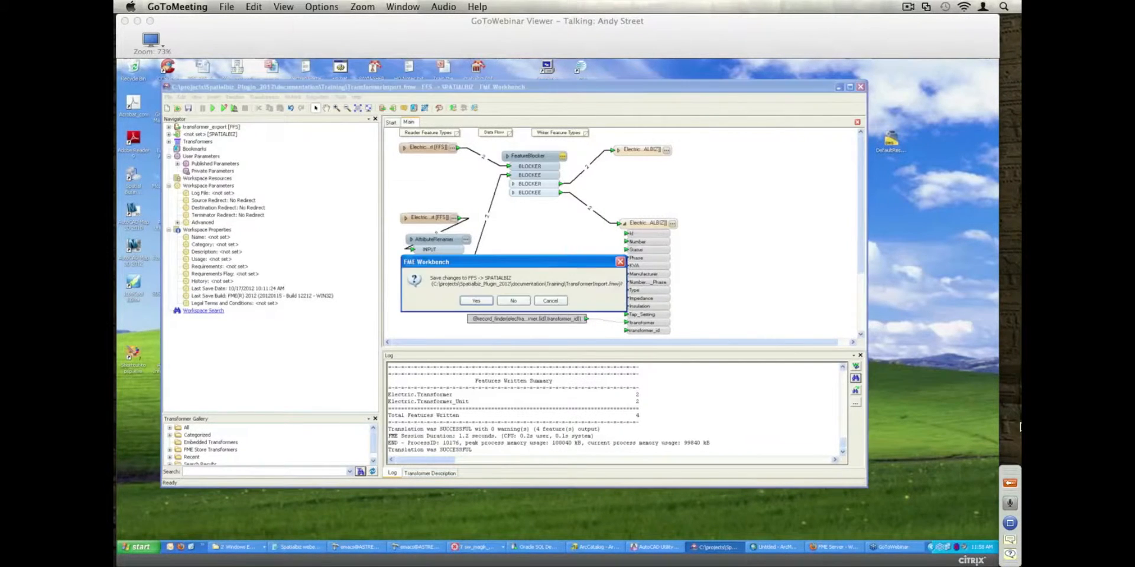
Discard changes, connect to FME Server with the corrected host, and download fmeserver2.fmw from SBS.
left_click(513, 300)
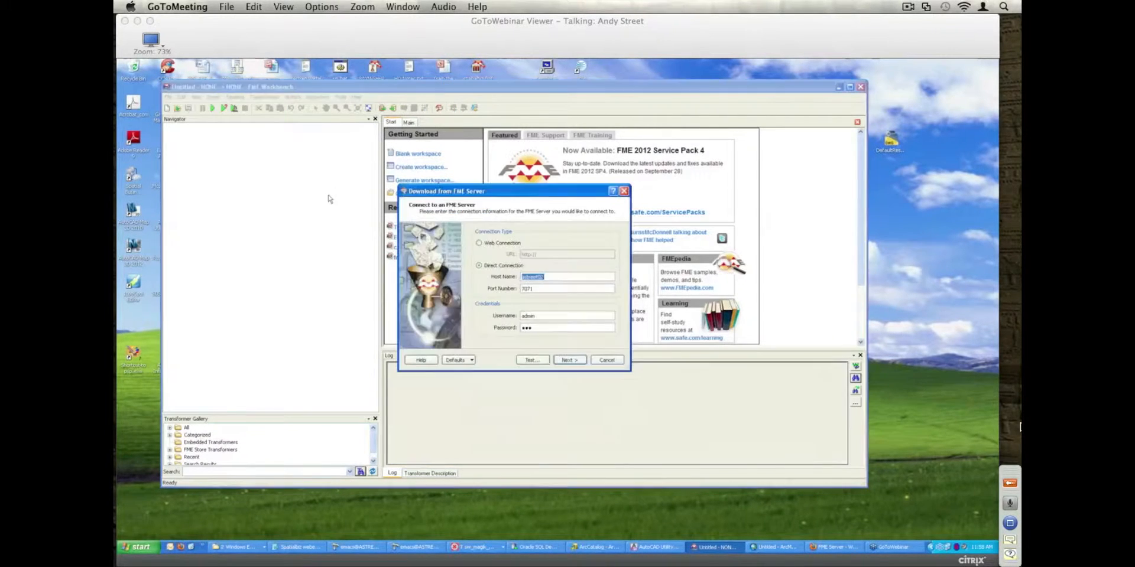
mouse_move(538, 393)
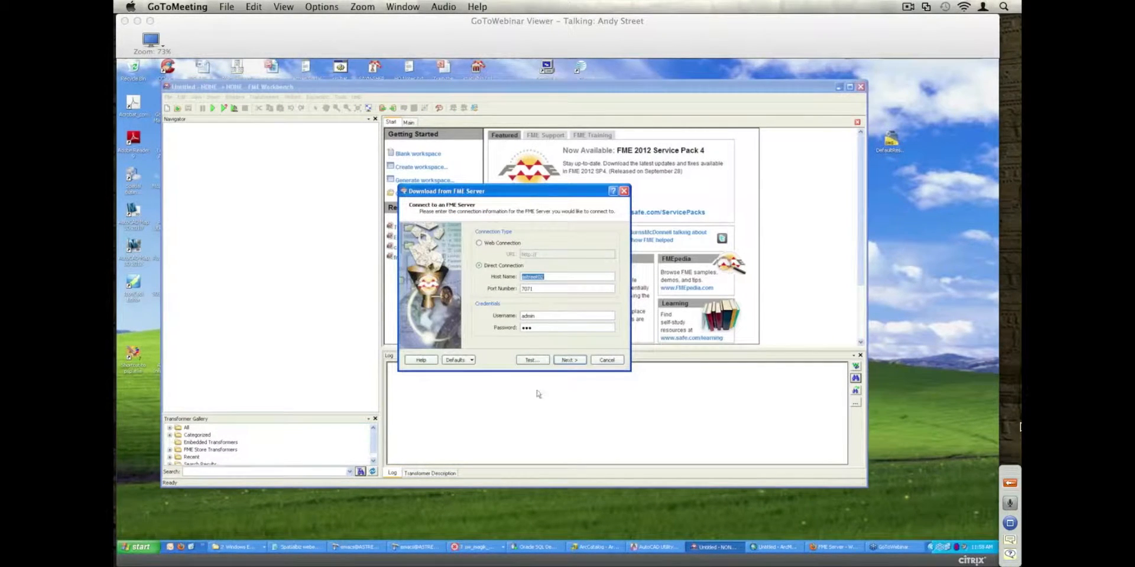
left_click(531, 360)
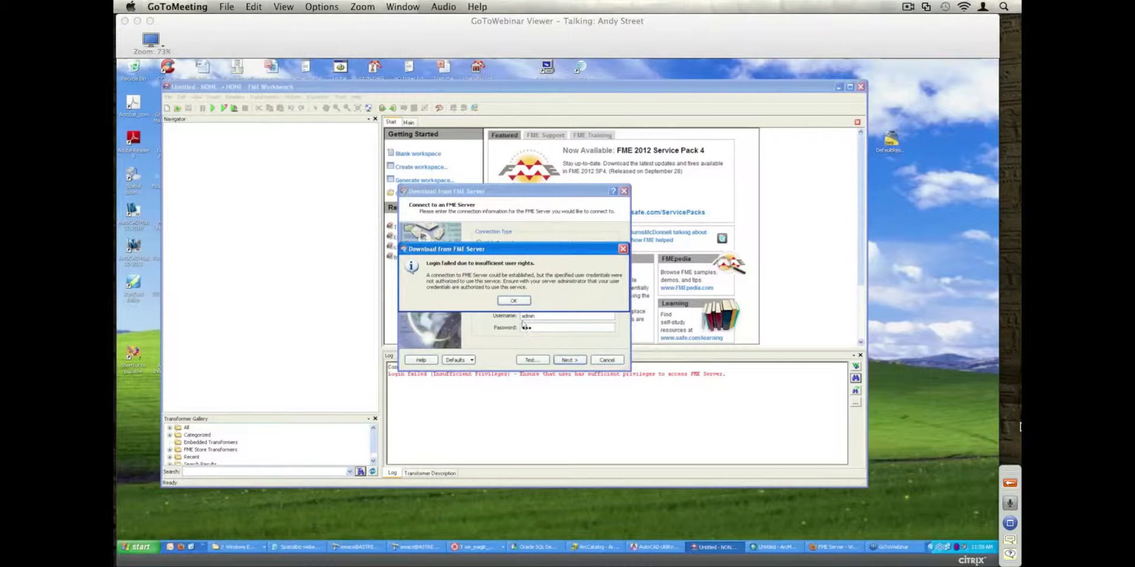
left_click(513, 300)
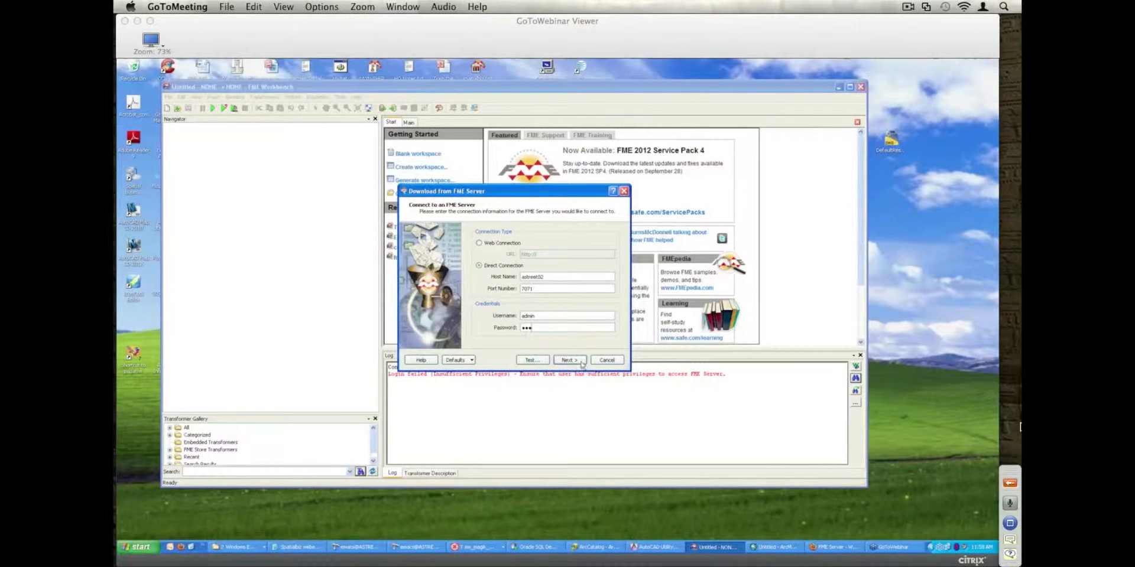
left_click(568, 360)
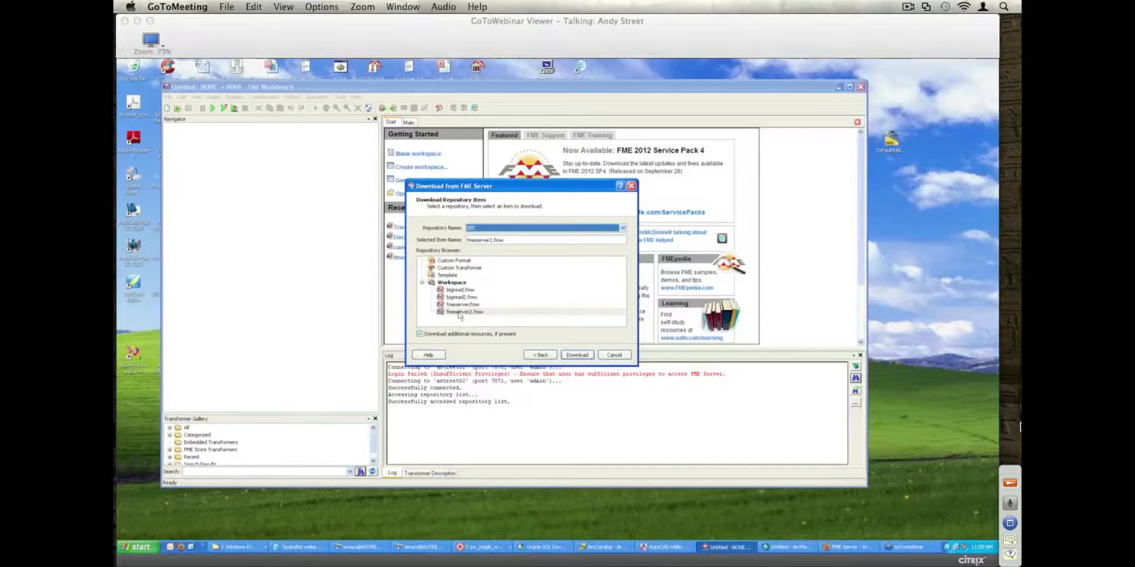
left_click(465, 312)
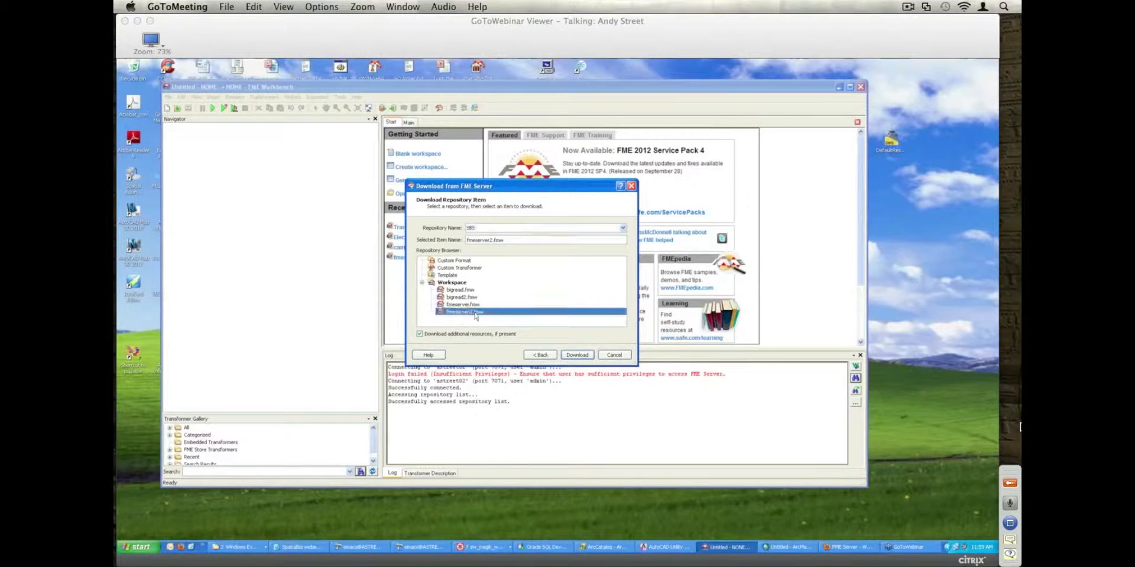
left_click(576, 354)
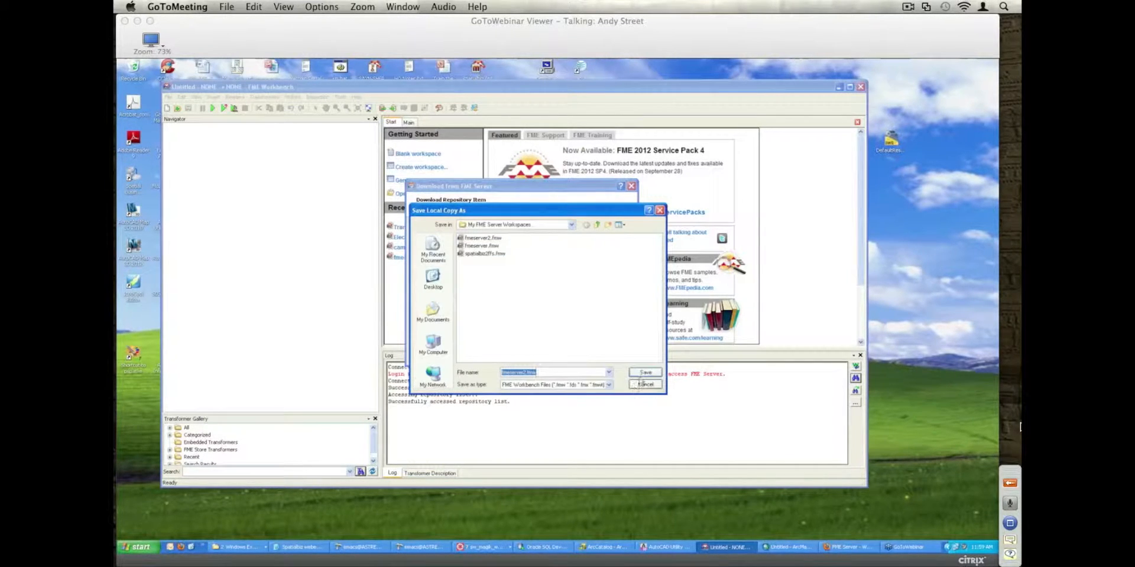
Save the local copy of fmeserver2.fmw and inspect its source and output feature types.
left_click(644, 372)
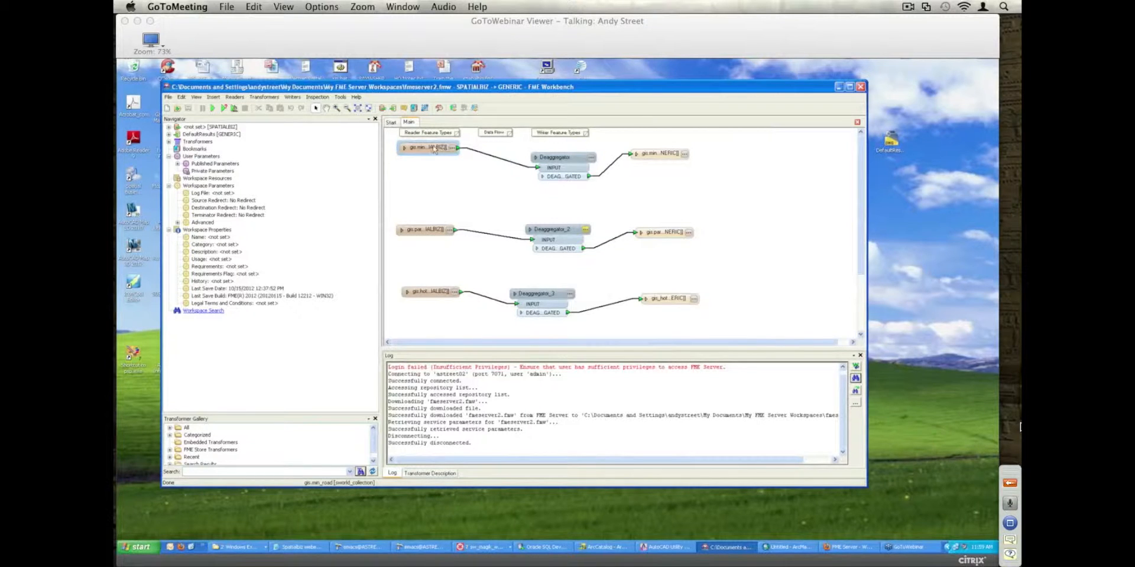
mouse_move(431, 148)
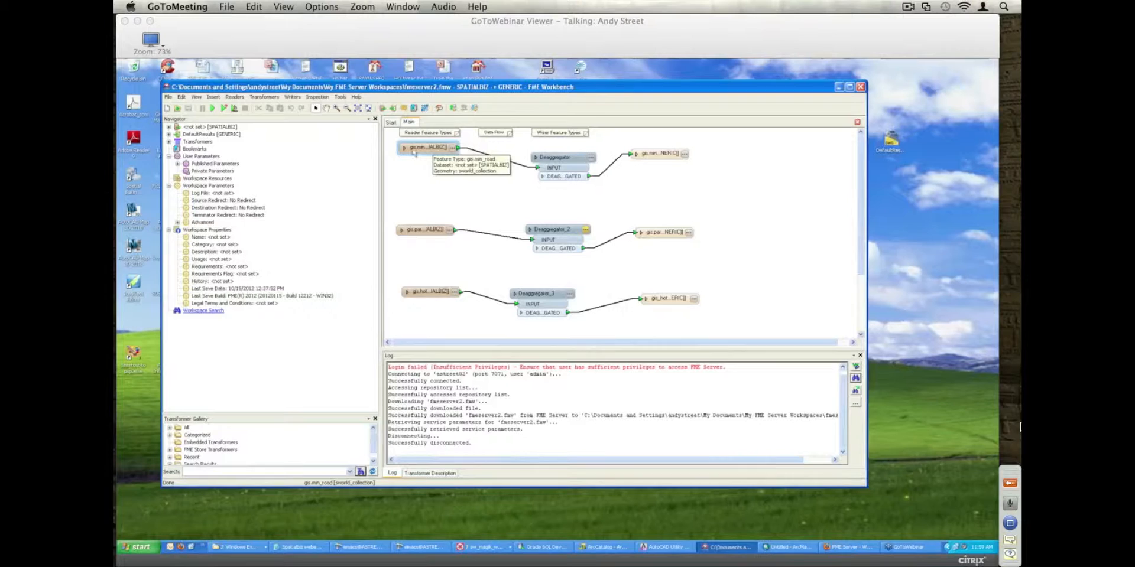
left_click(428, 147)
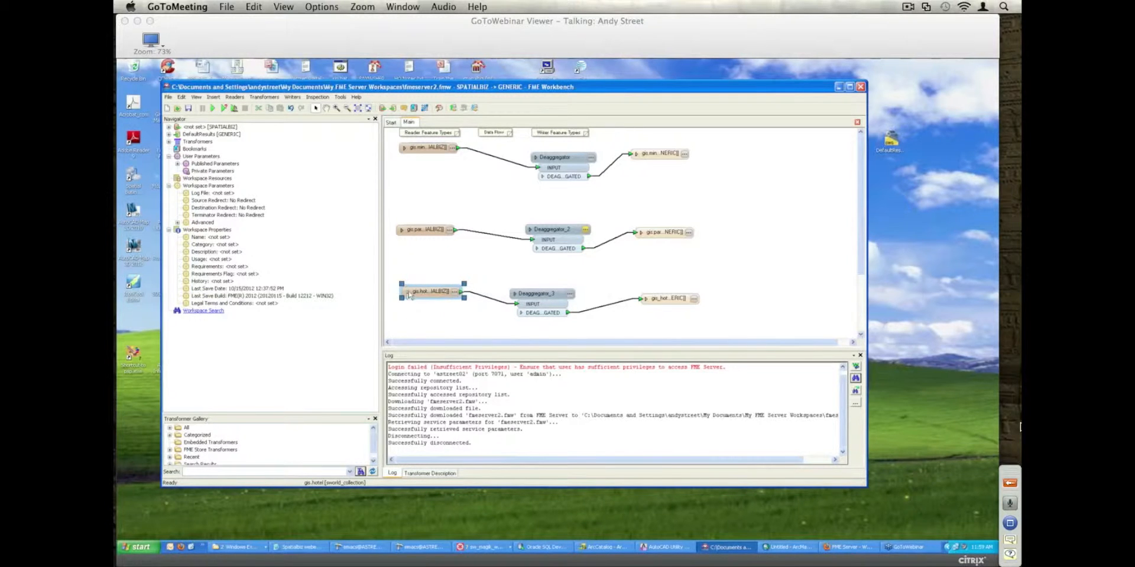
mouse_move(557, 229)
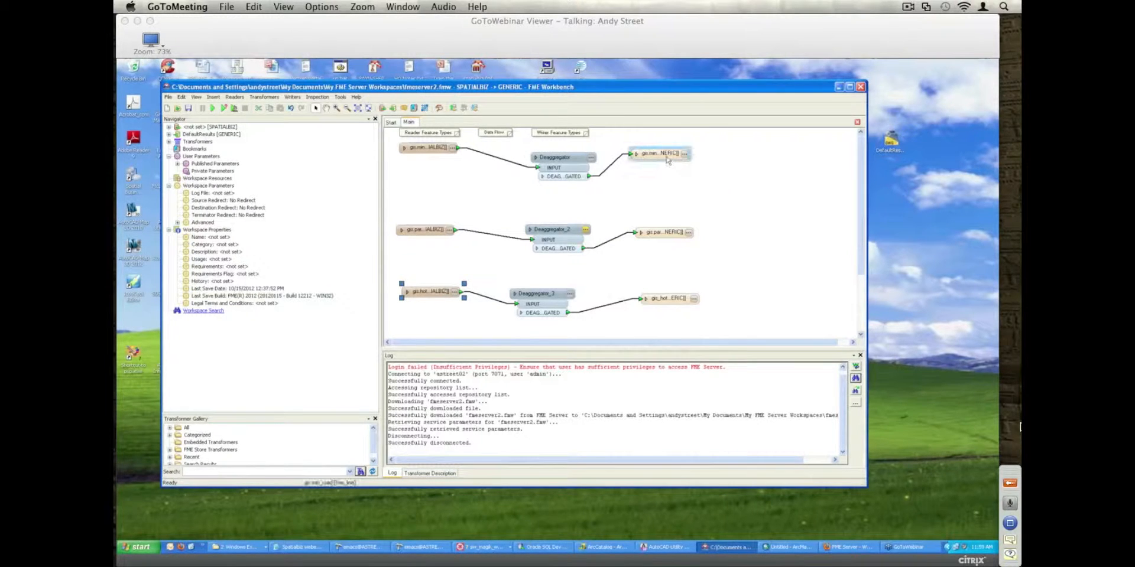
mouse_move(658, 152)
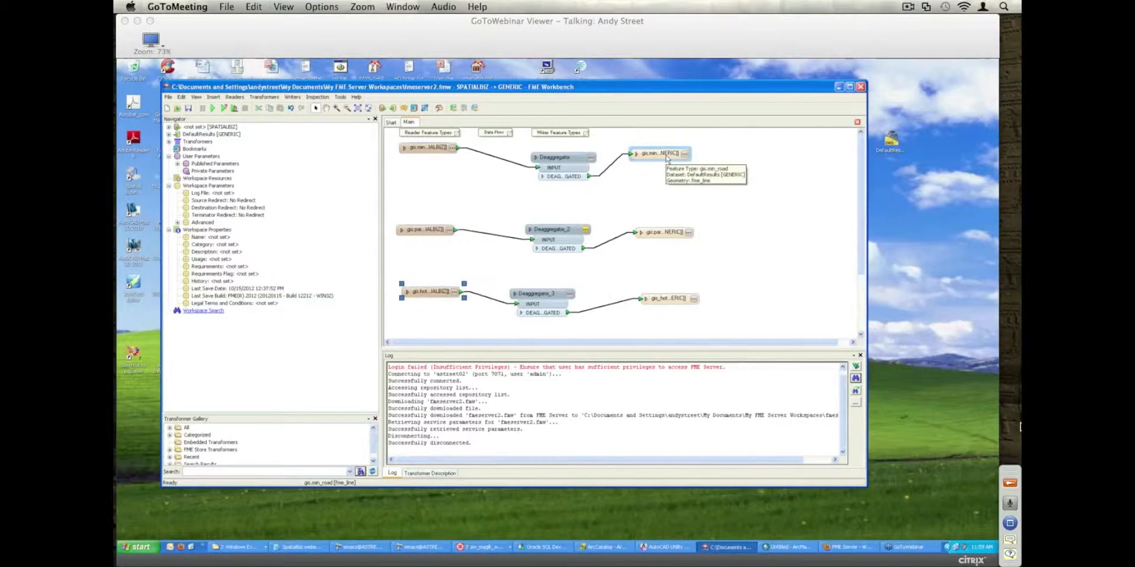
left_click(170, 134)
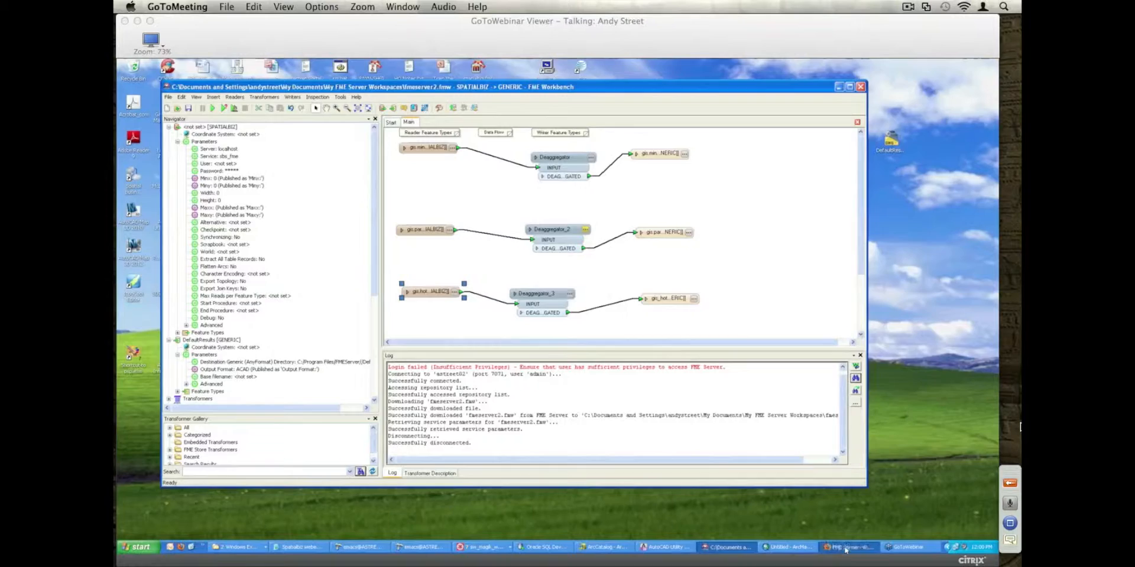
Log into FME Server Web Admin and expand SBS Workspaces to list fmeserver2.fmw.
left_click(850, 546)
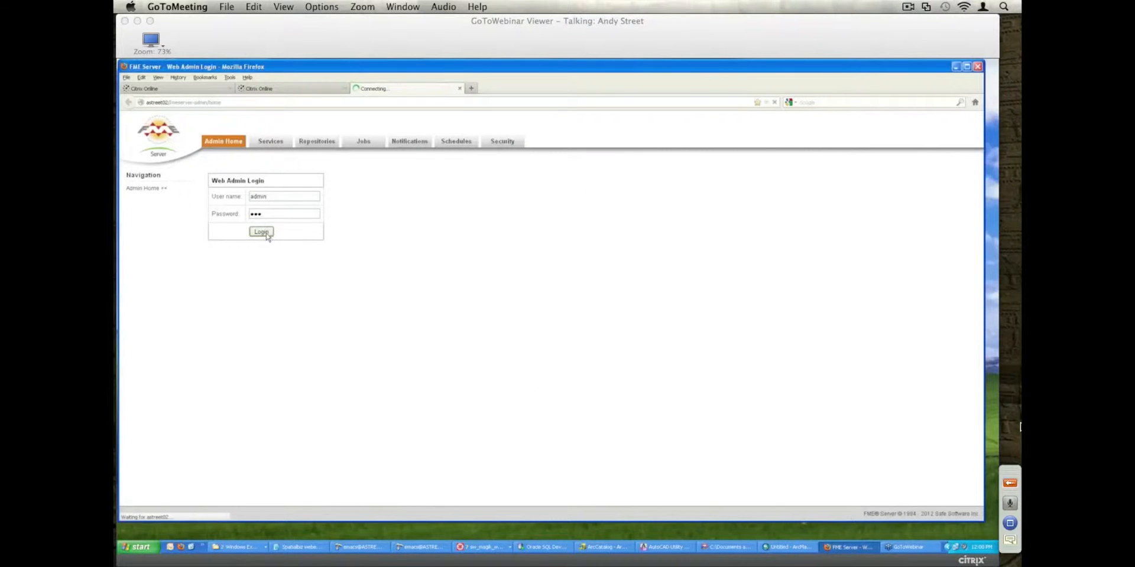
left_click(261, 231)
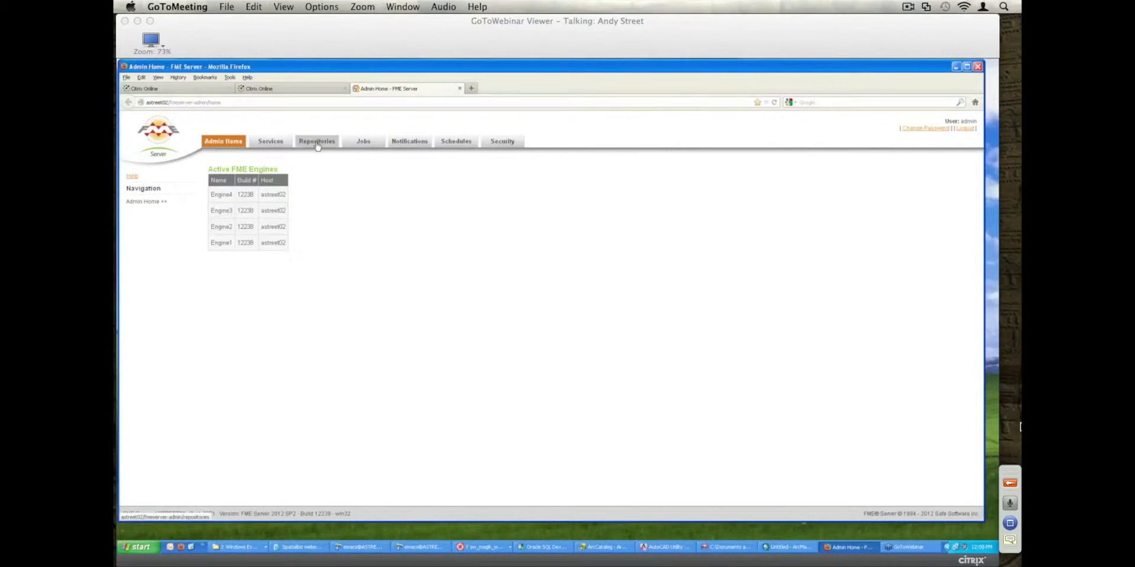
left_click(316, 141)
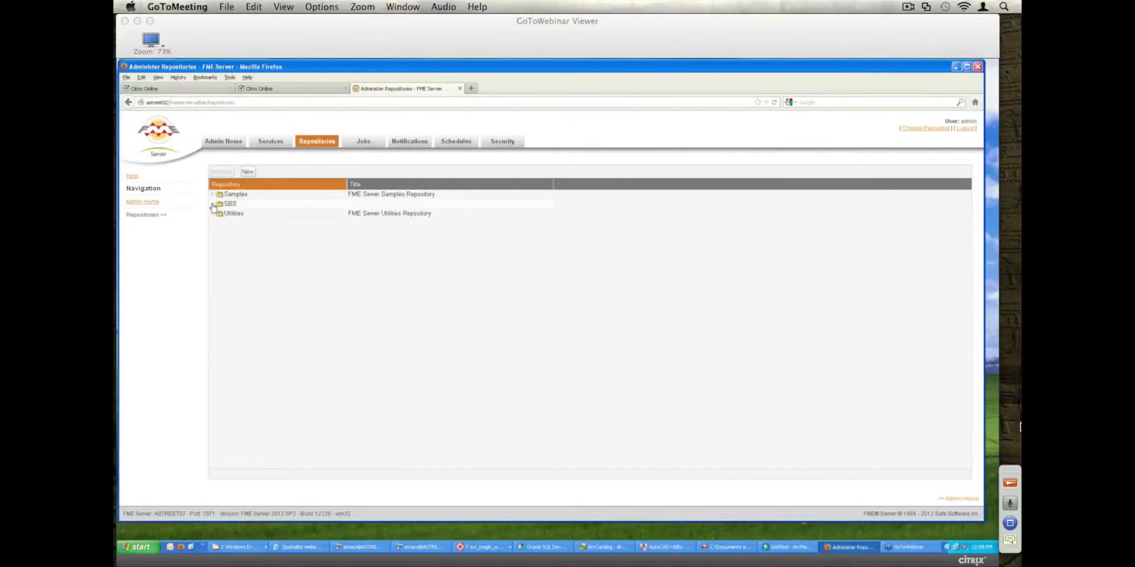
left_click(213, 203)
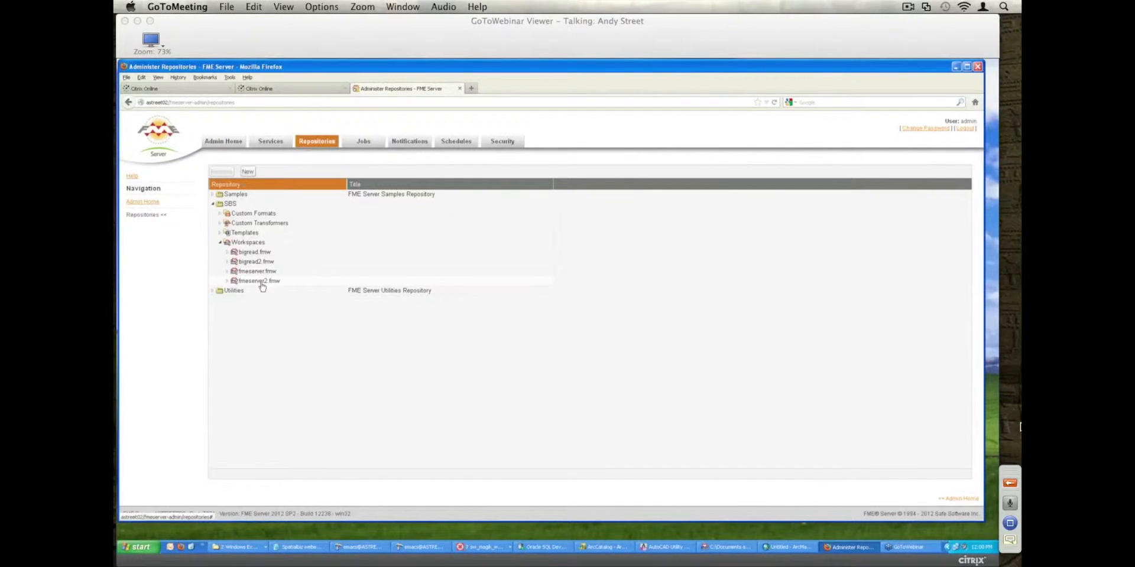
Log into the FME Server user pages in a new tab and run fmeserver2.fmw under Data Download > SBS.
left_click(471, 87)
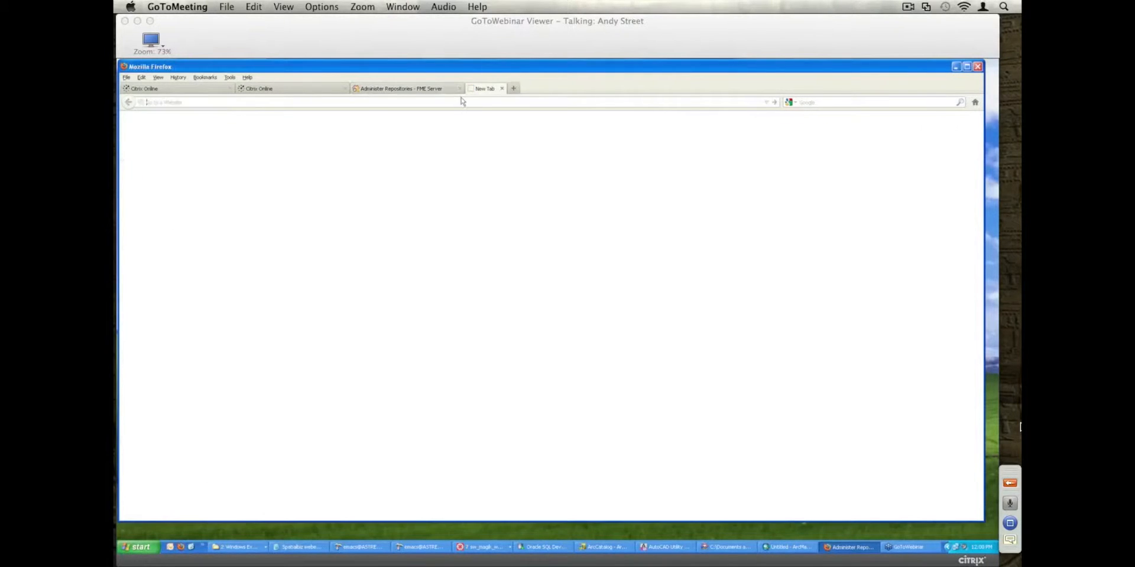
left_click(205, 77)
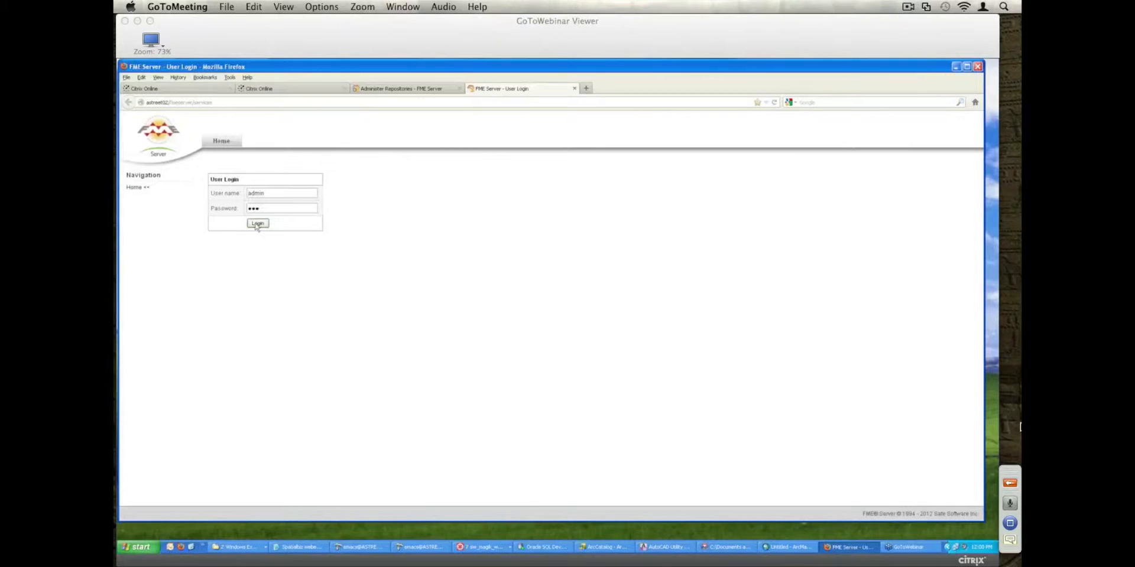
left_click(257, 223)
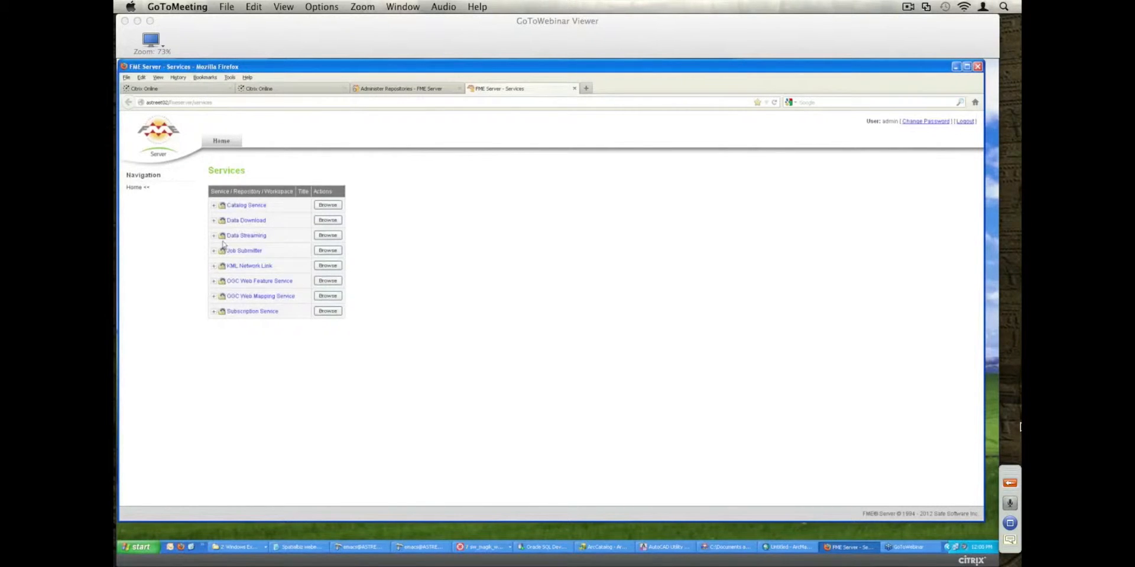
left_click(213, 220)
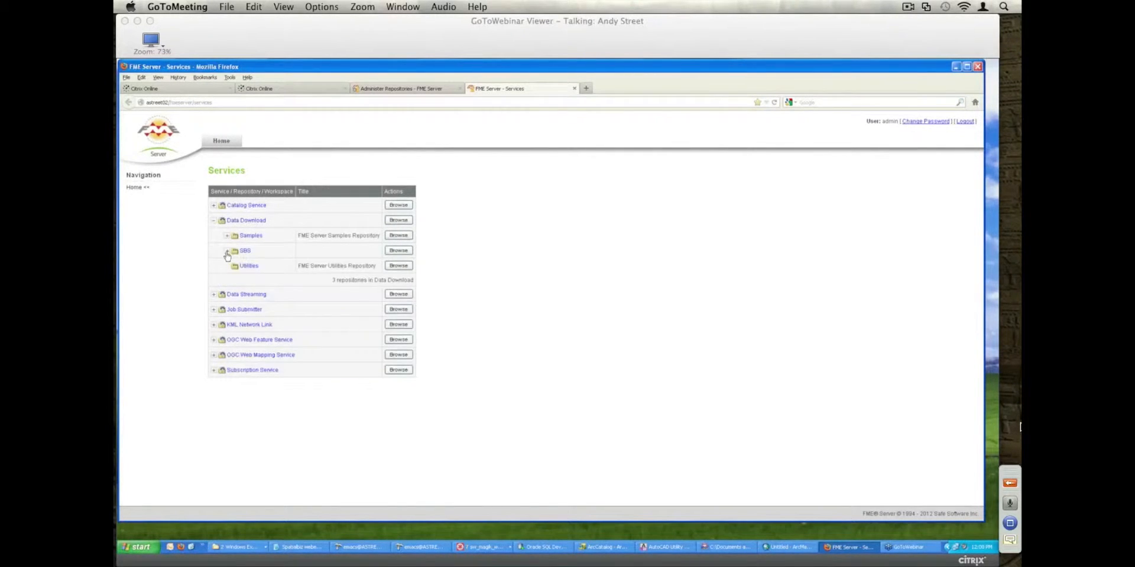
left_click(226, 252)
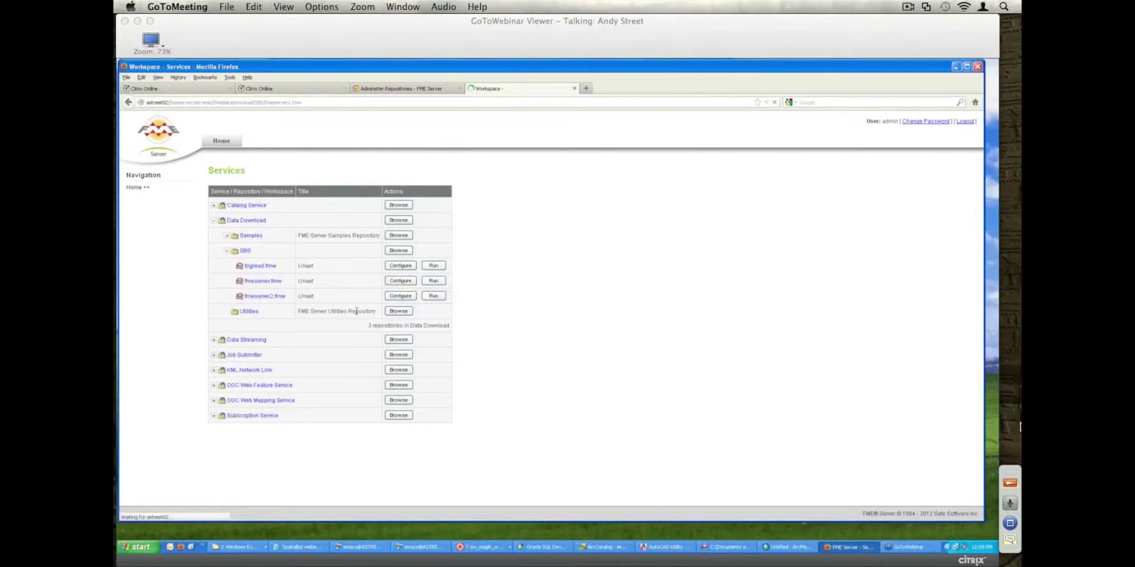
left_click(400, 296)
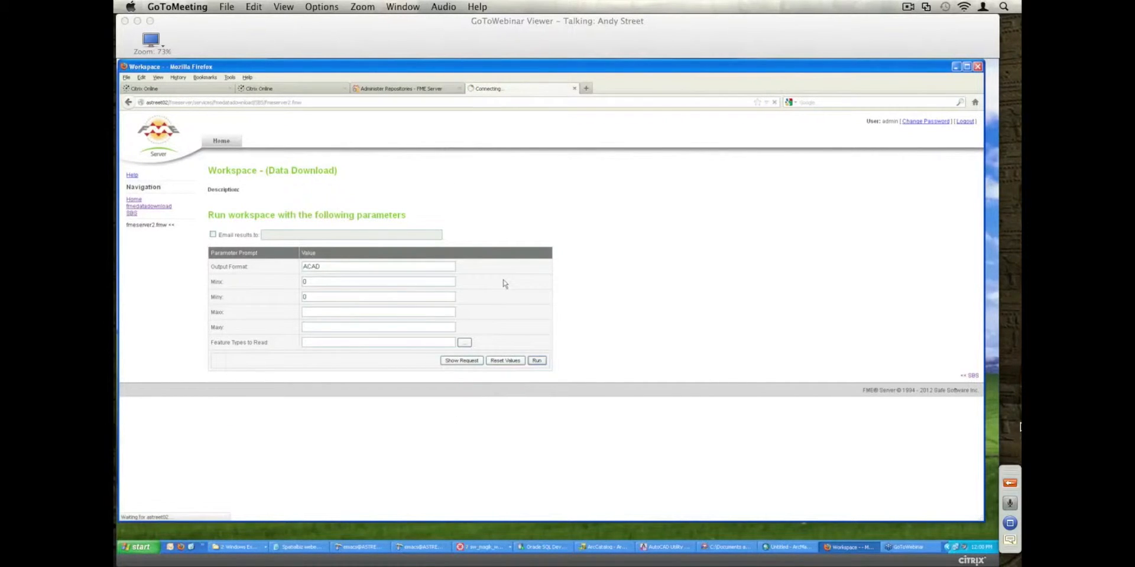
left_click(537, 360)
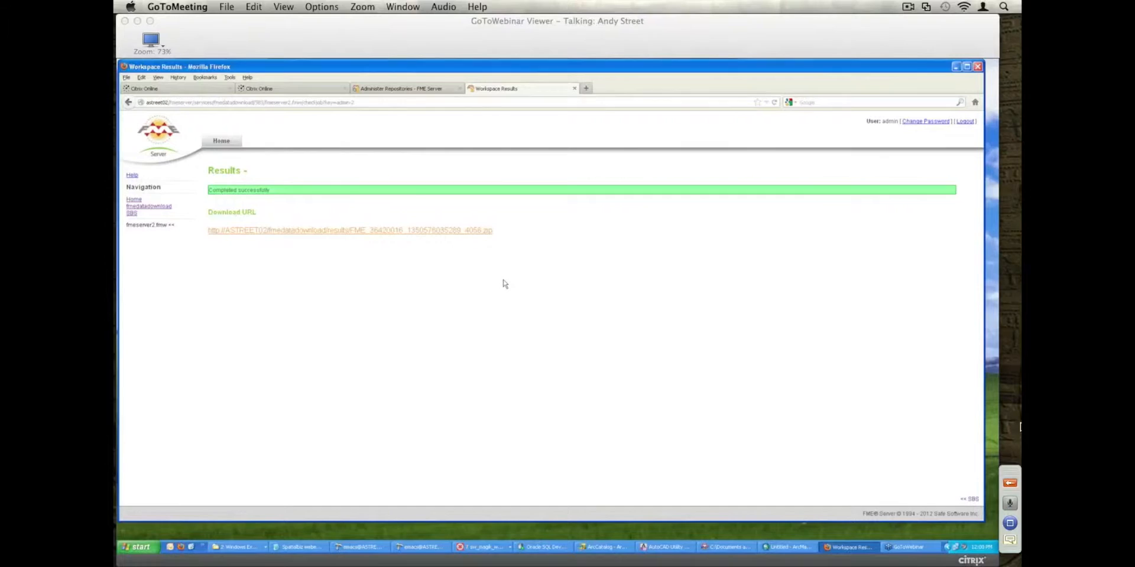
mouse_move(379, 230)
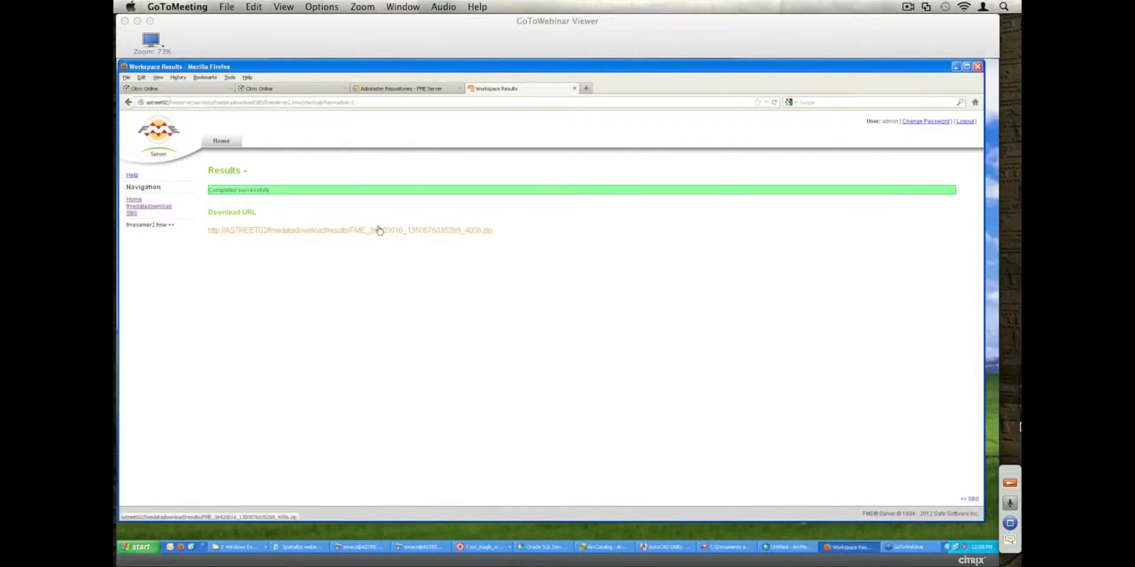
Download the result zip, extract DefaultResults.dwg to the desktop, and close WinRAR and Firefox.
left_click(349, 230)
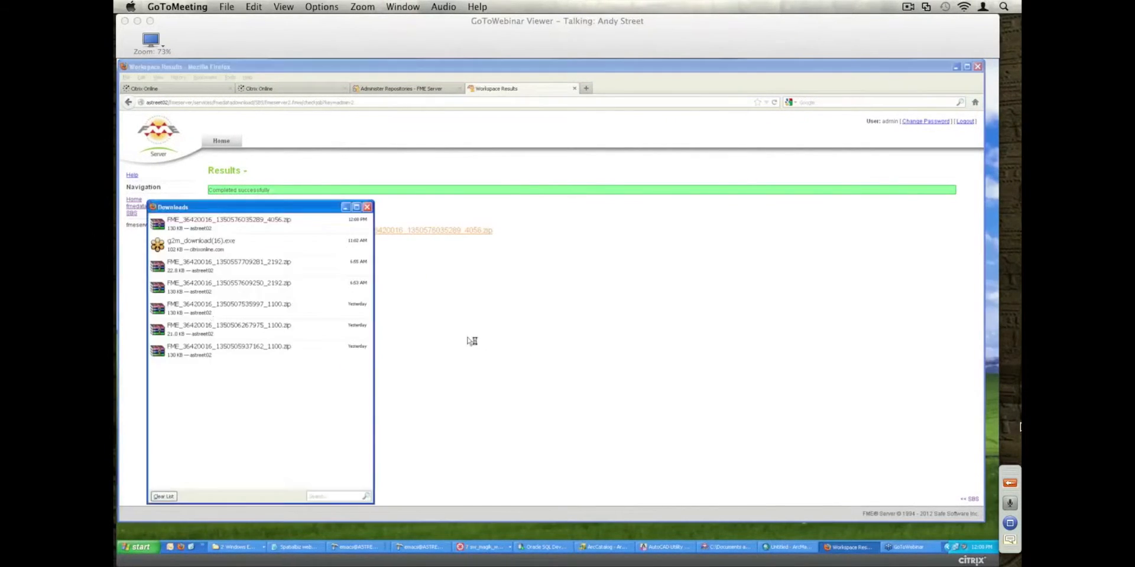
double_click(228, 219)
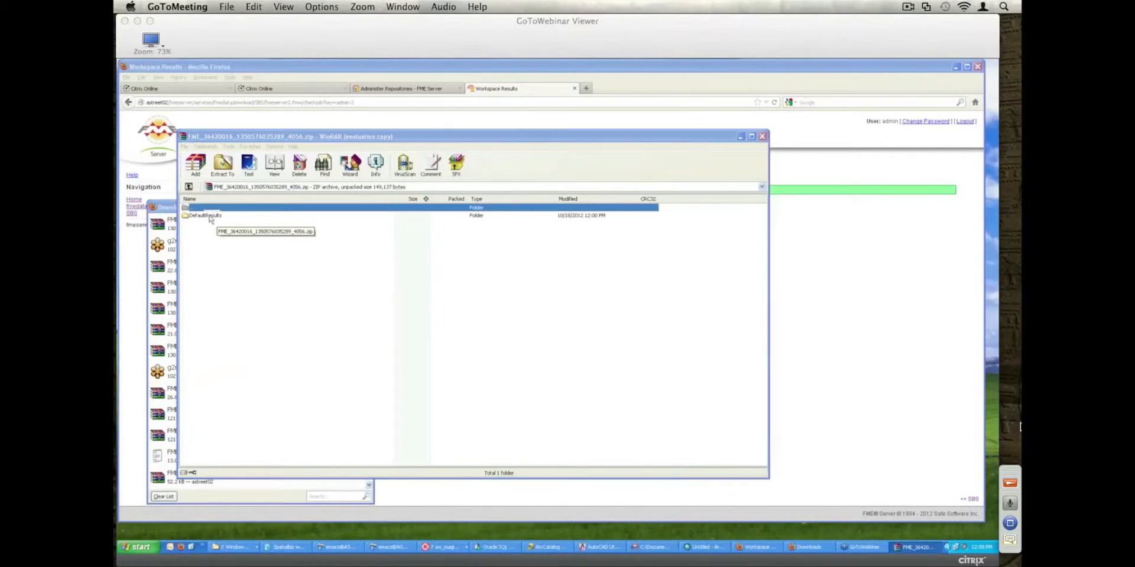
left_click(205, 215)
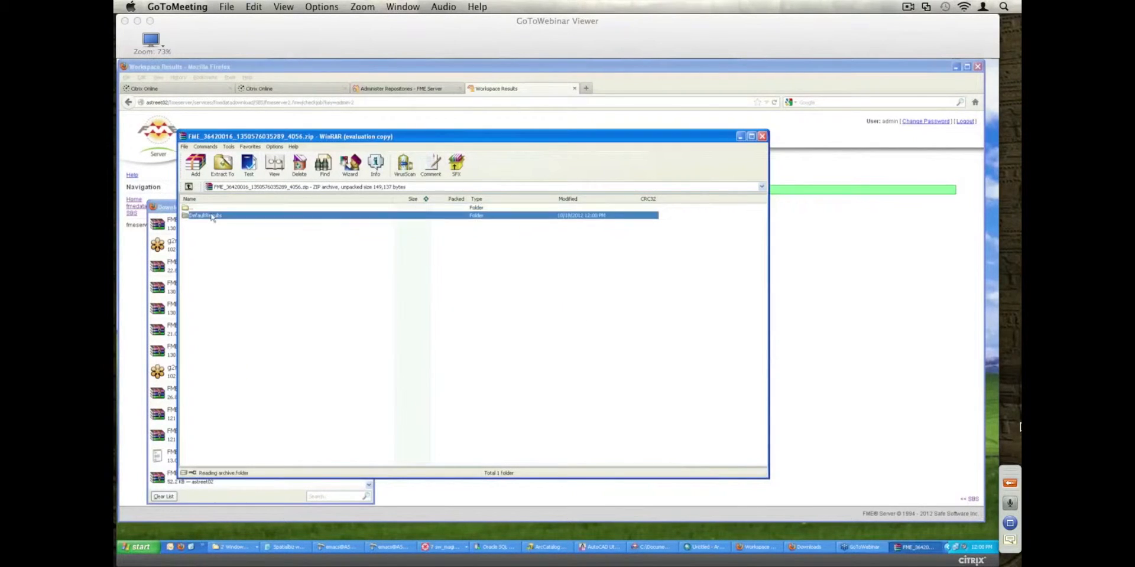
right_click(207, 215)
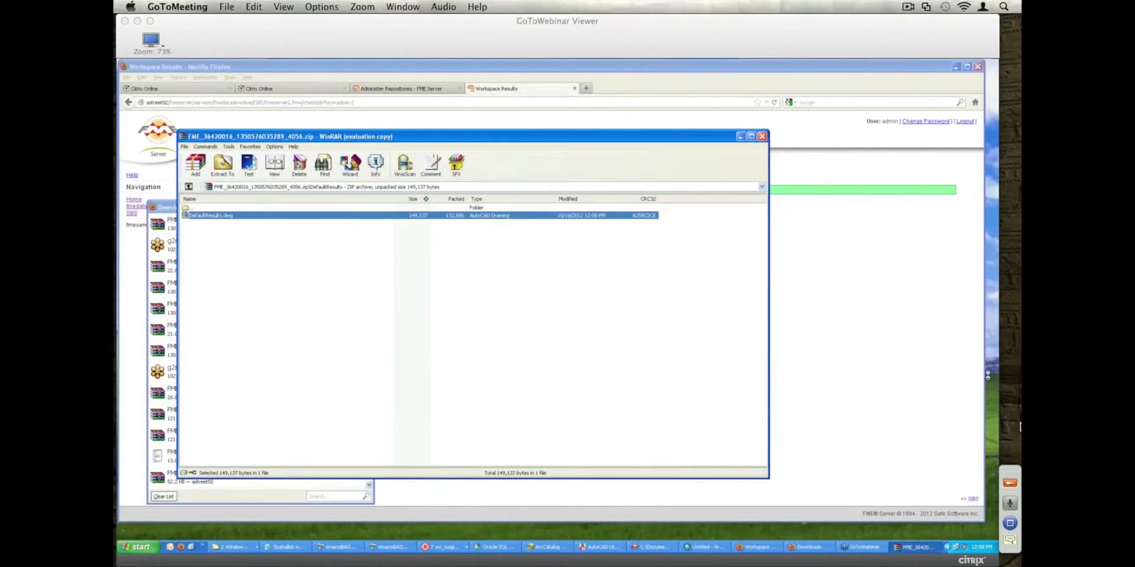
left_click_drag(210, 215, 238, 106)
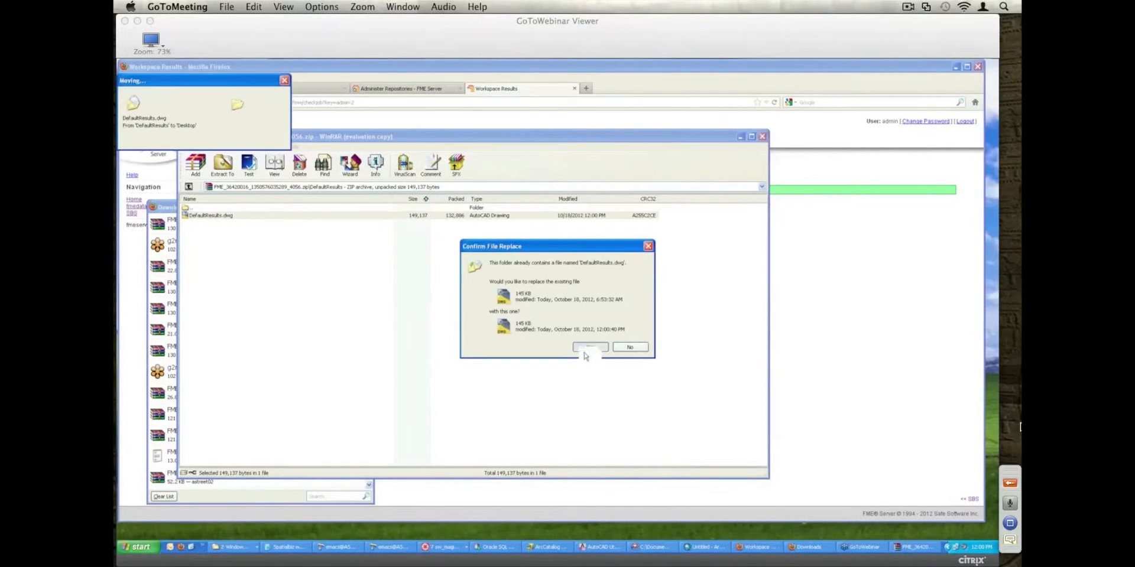
left_click(589, 348)
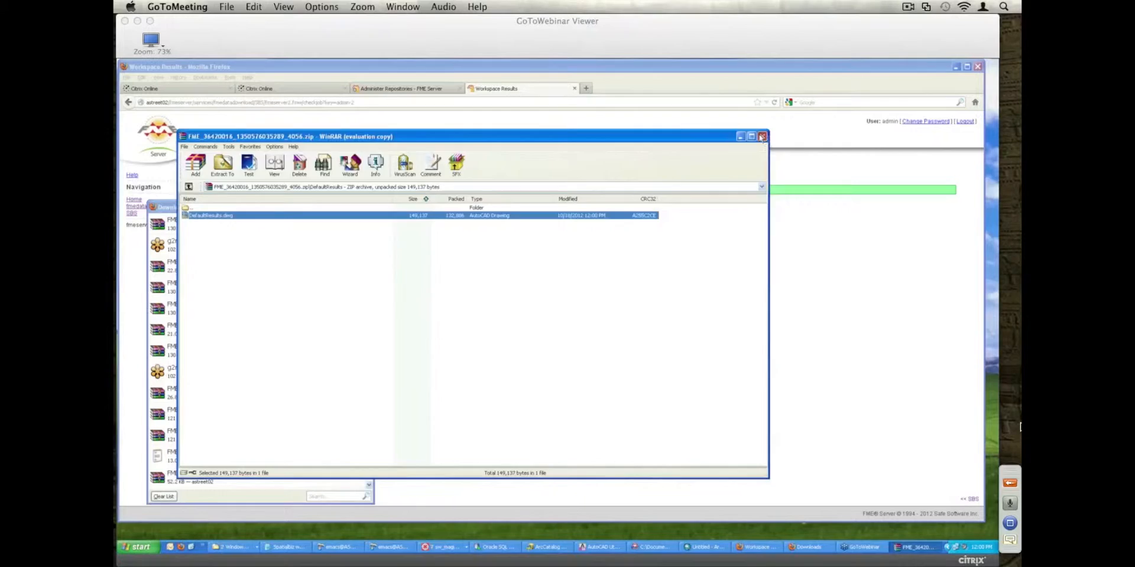
left_click(762, 136)
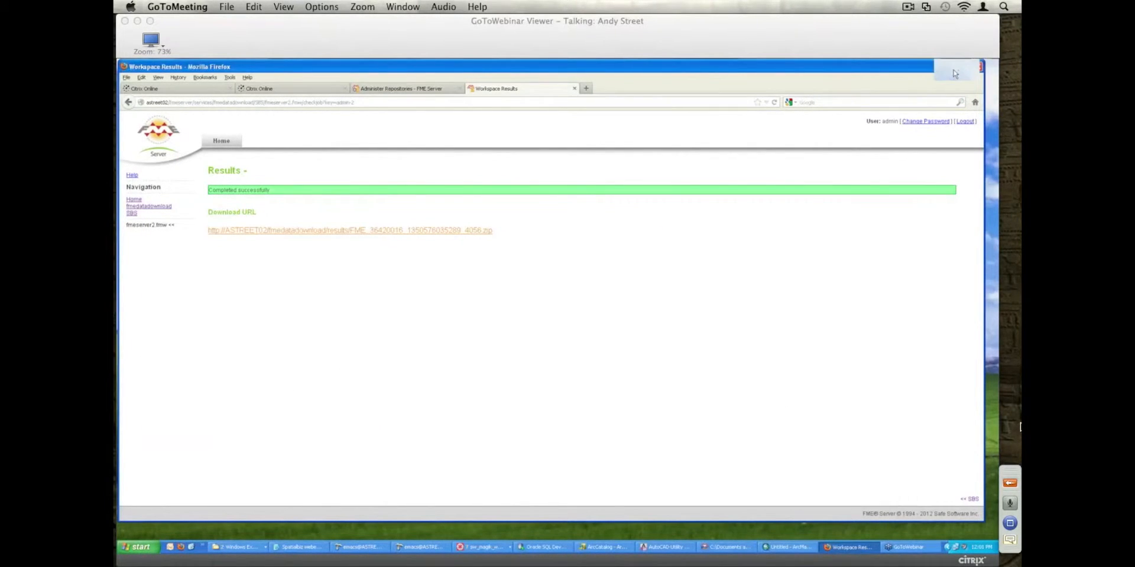
left_click(664, 546)
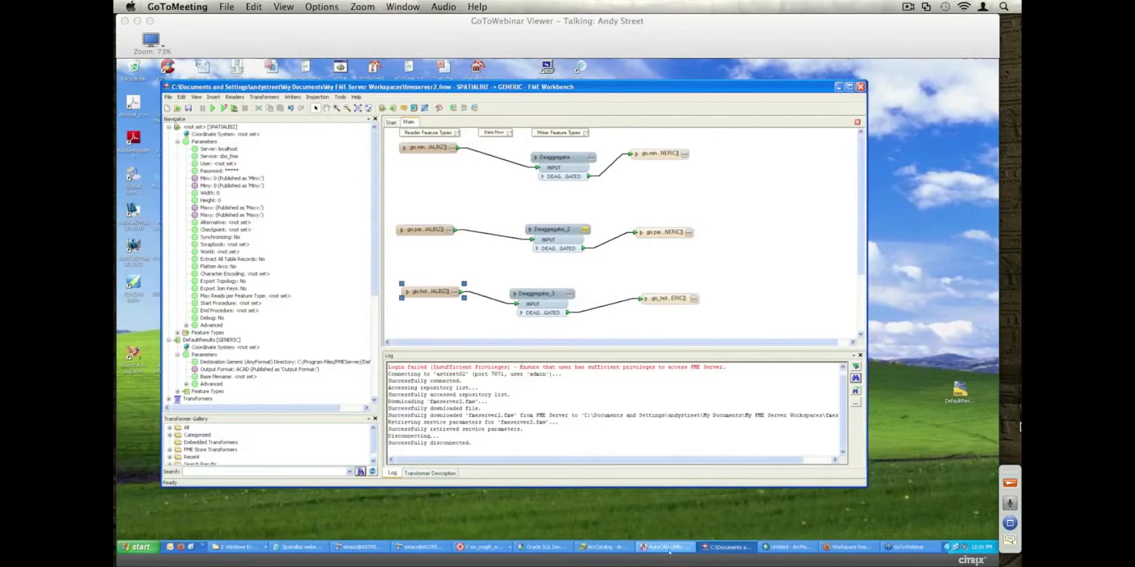
Open DefaultResults.dwg, view the road network without Design Explorer, and close it unsaved.
left_click(663, 546)
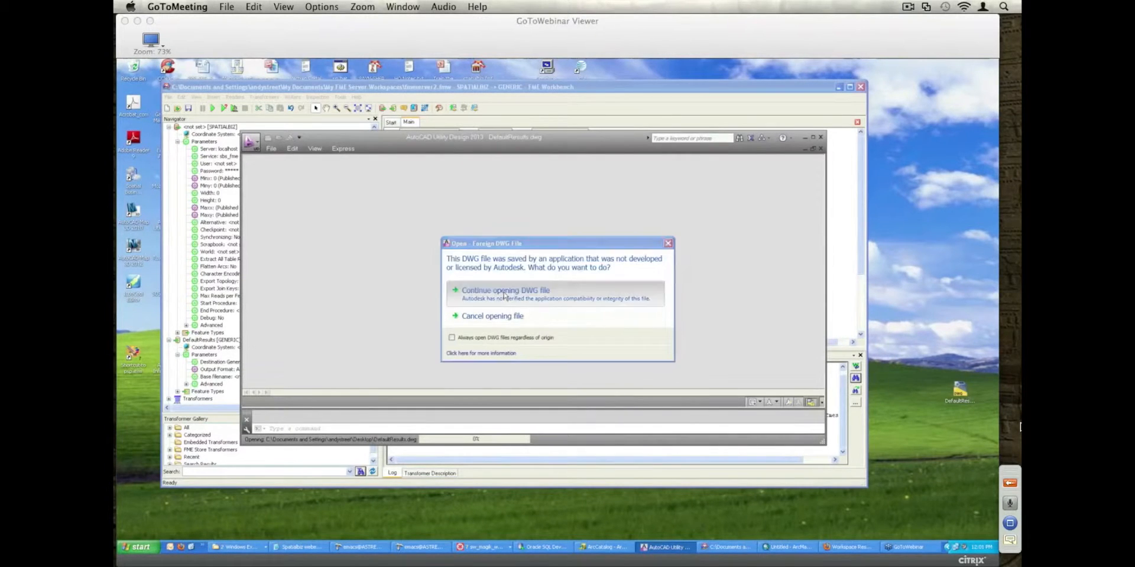
left_click(504, 291)
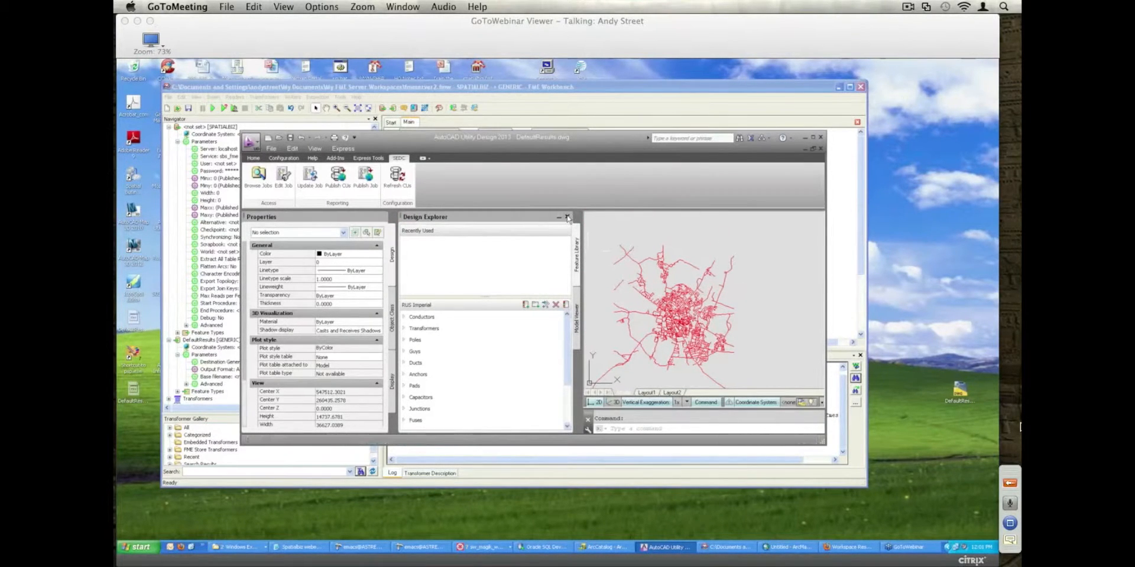
left_click(566, 217)
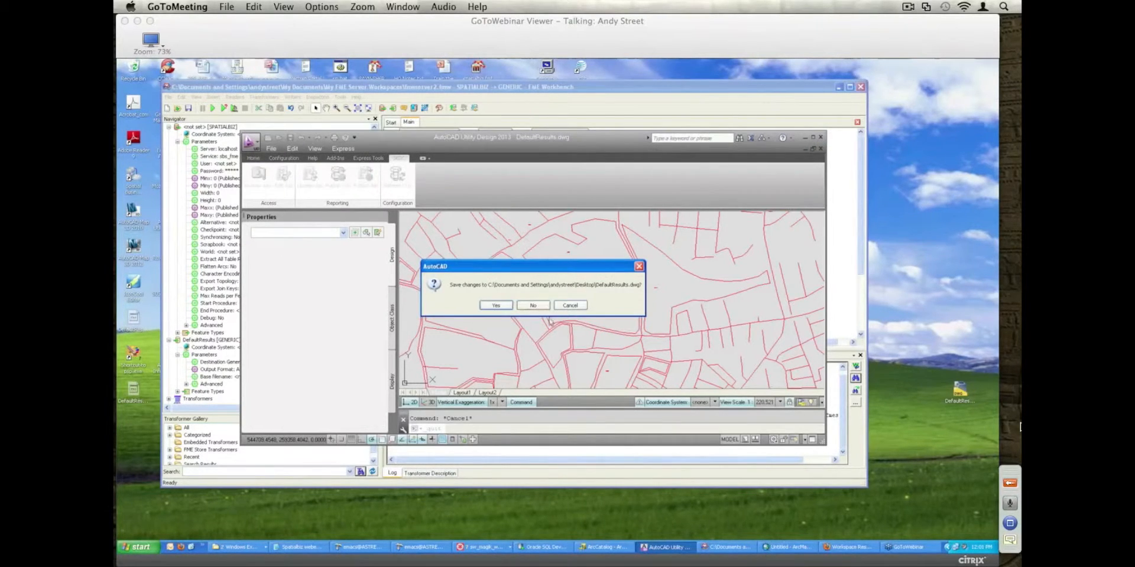
left_click(533, 305)
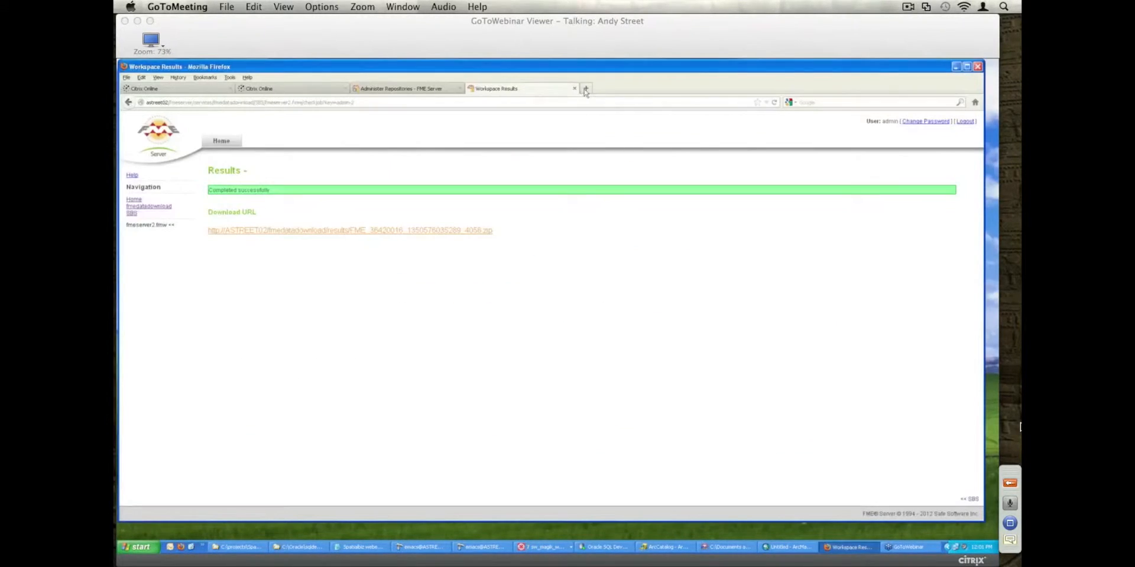
mouse_move(586, 89)
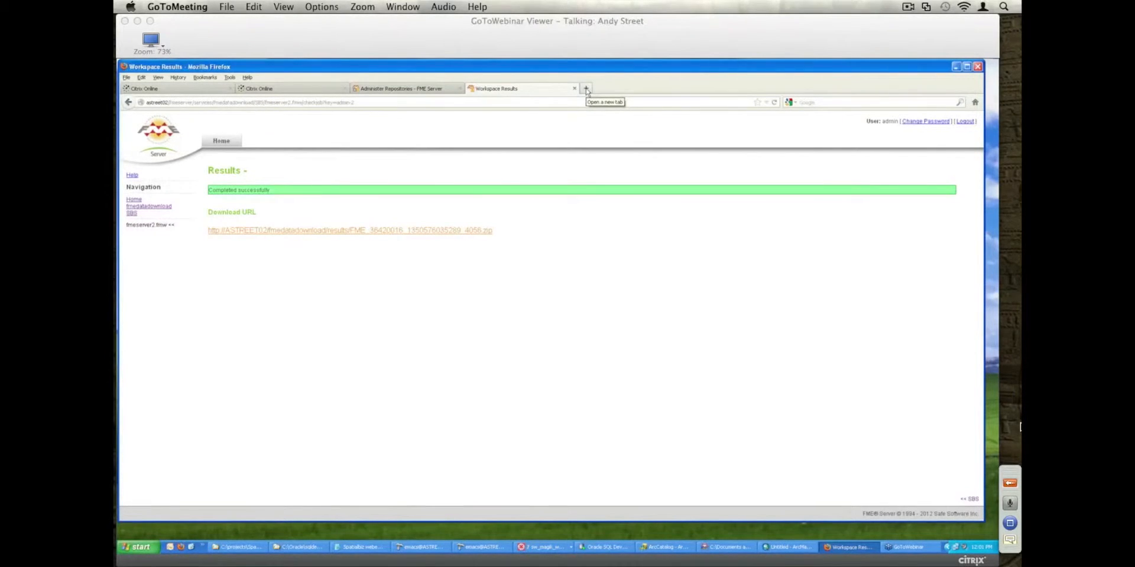
Open the FME Google Demo bookmark in a new tab and zoom in on Cambridge.
left_click(586, 87)
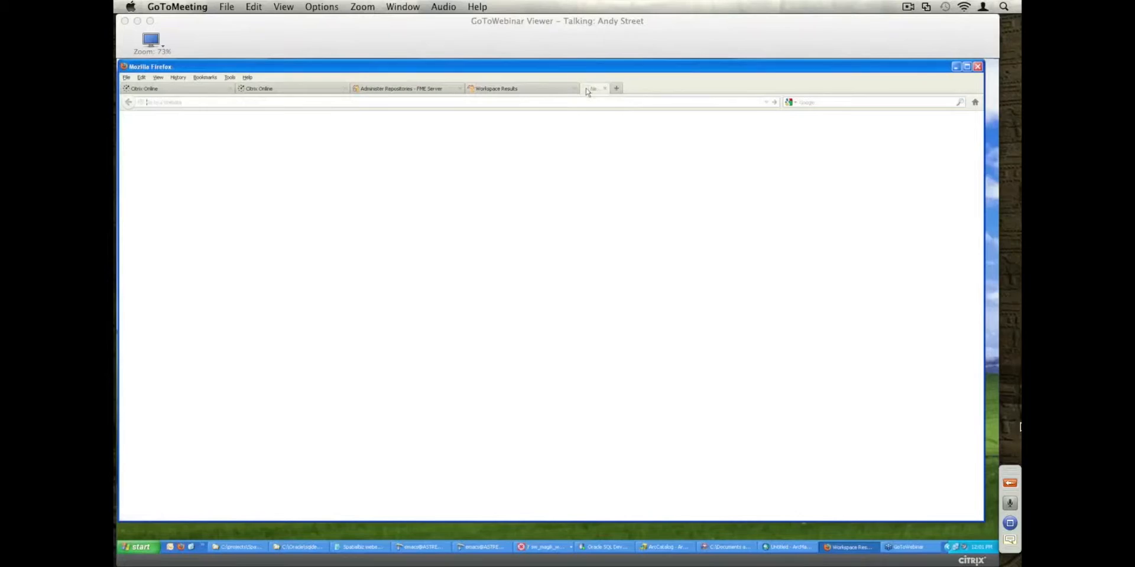
left_click(205, 78)
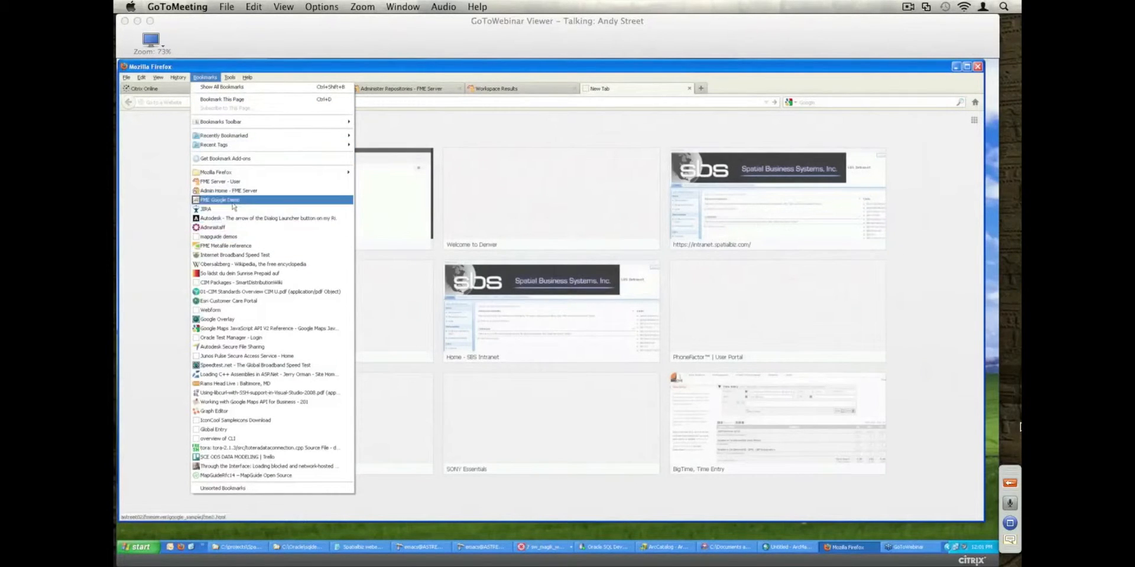
left_click(221, 200)
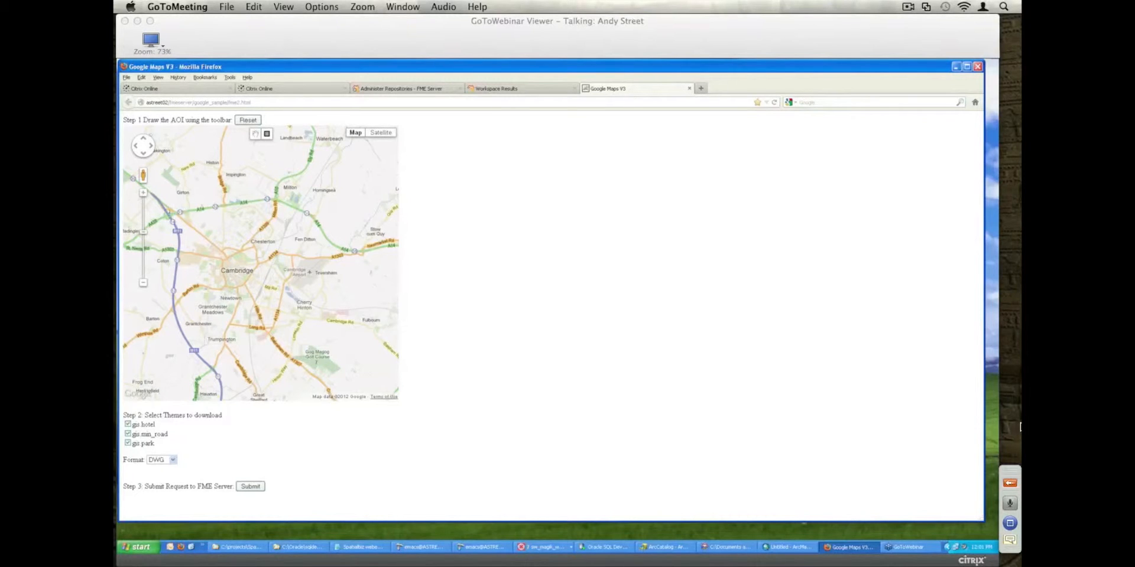
left_click(142, 192)
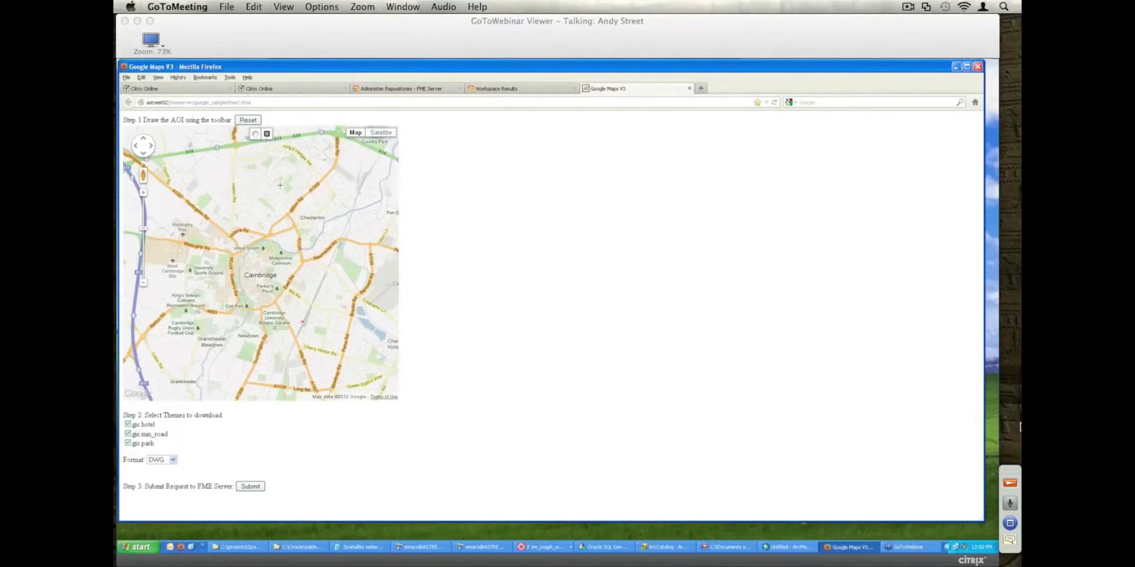
Draw a central Cambridge area of interest, choose Shape format, and submit the request.
left_click_drag(223, 231, 267, 286)
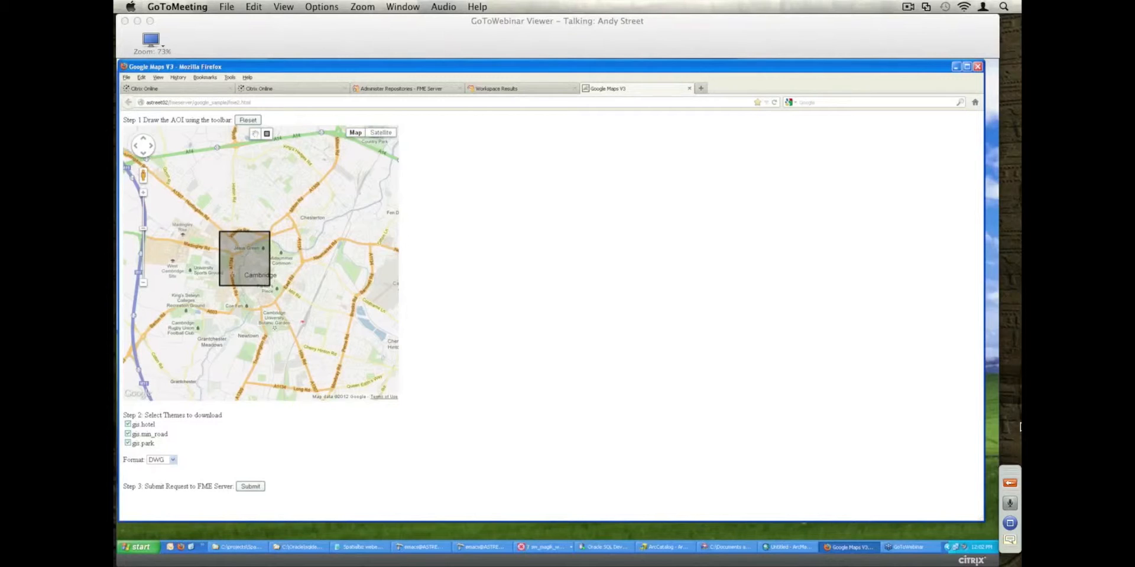
left_click(128, 424)
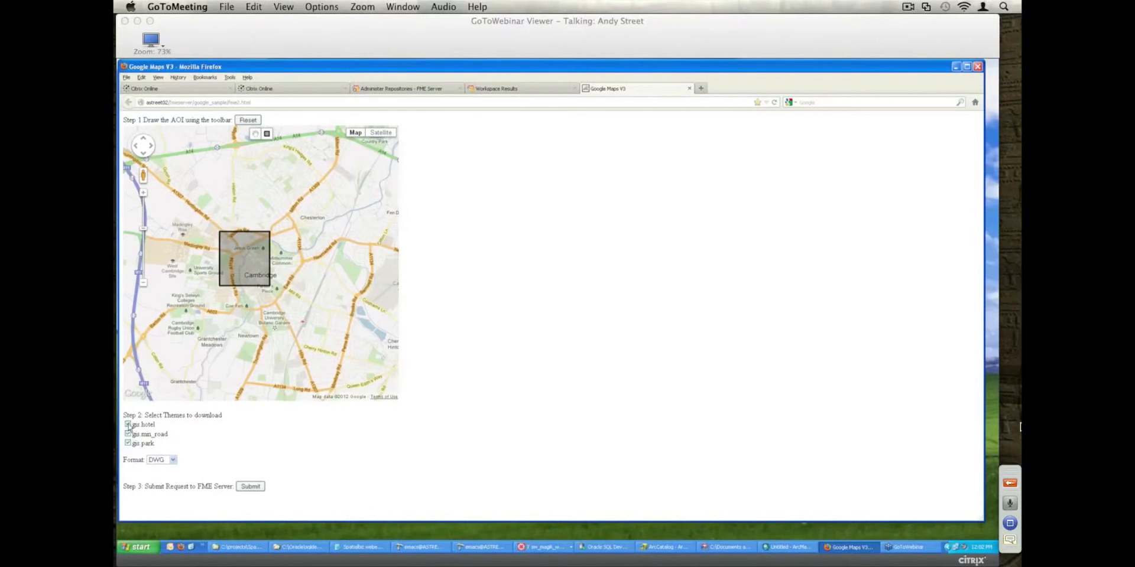
left_click(127, 425)
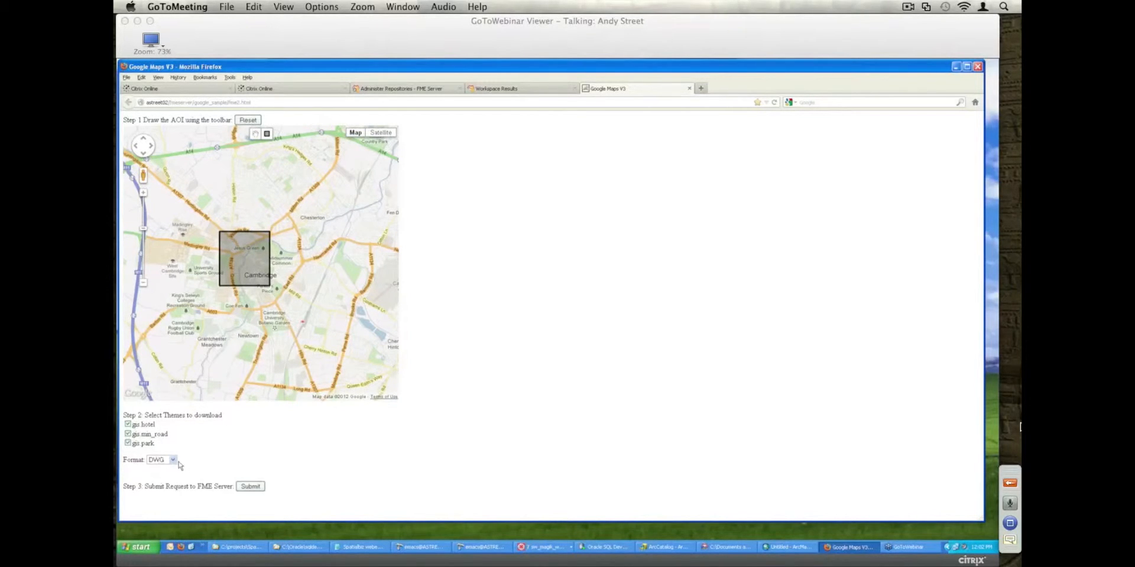
left_click(158, 460)
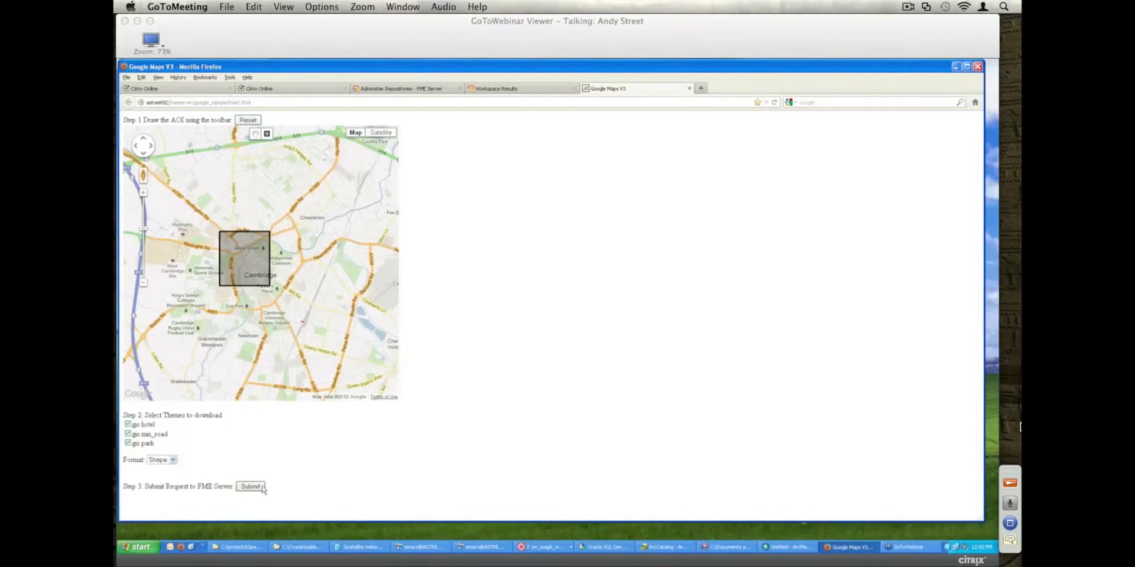
left_click(252, 487)
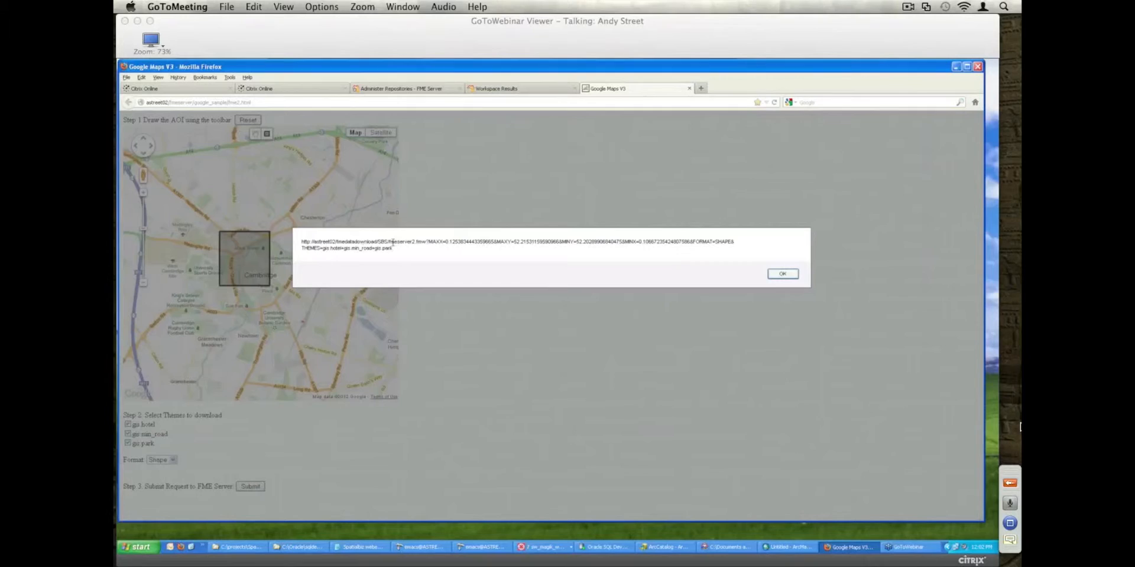
left_click(782, 274)
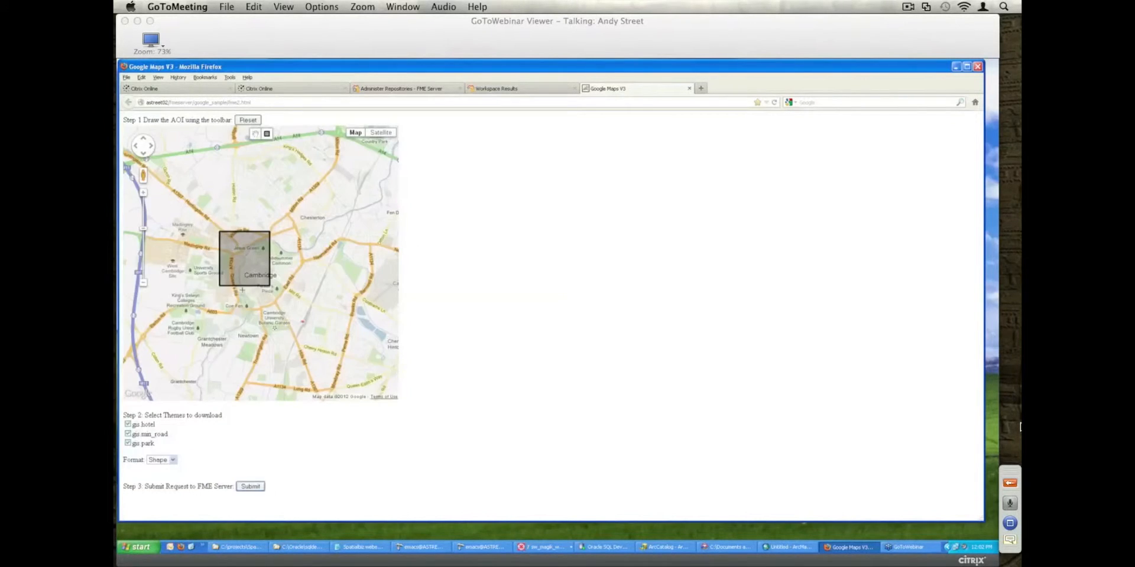
left_click(250, 486)
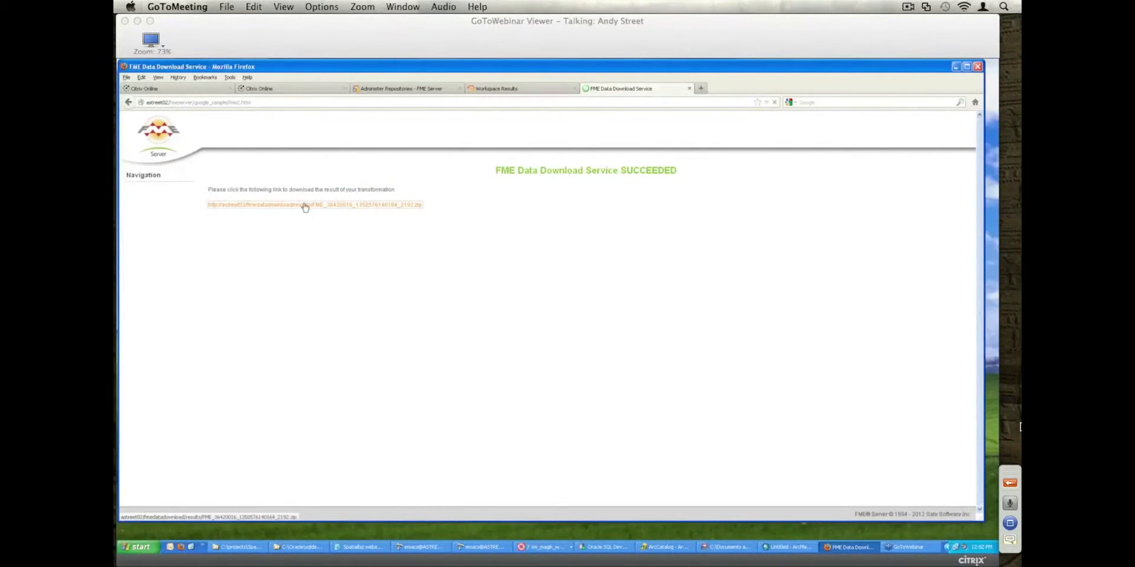
Download the shapefile archive and extract all DefaultResults files into the Output folder.
left_click(314, 205)
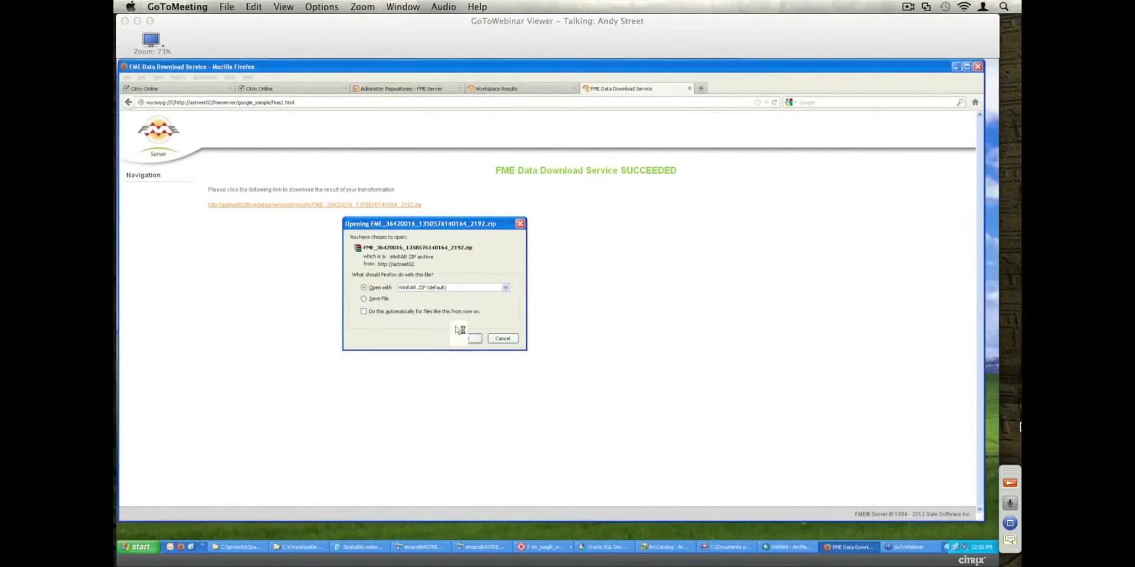
left_click(467, 338)
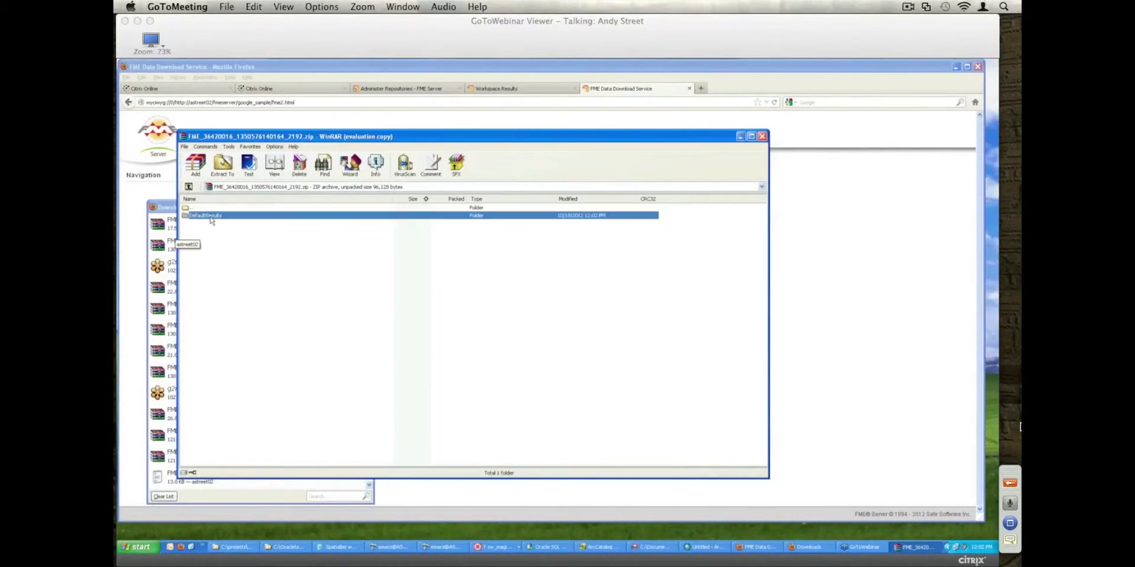
left_click(206, 216)
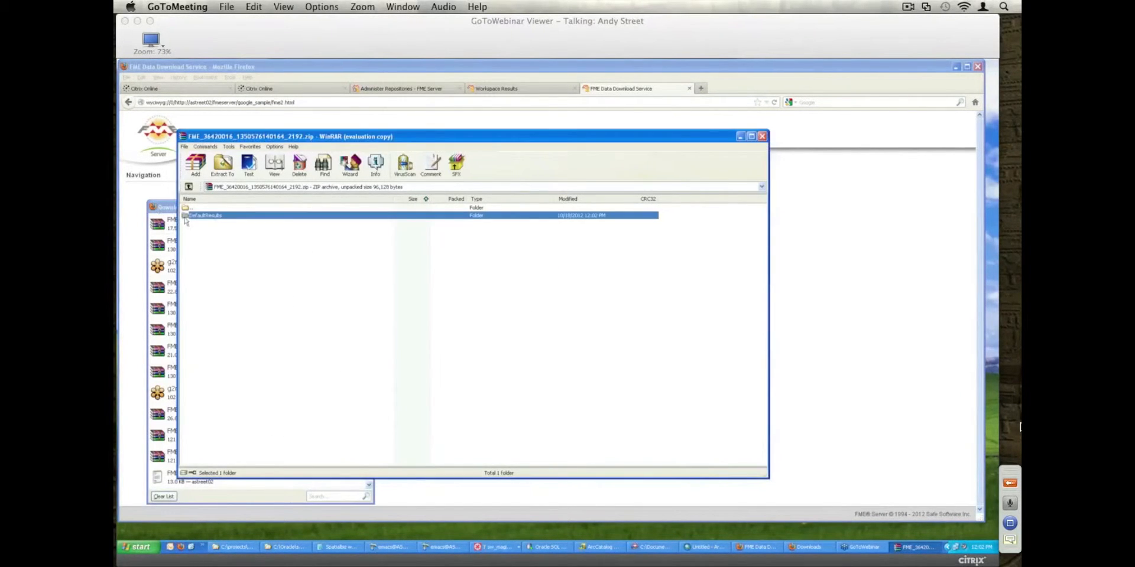
double_click(205, 215)
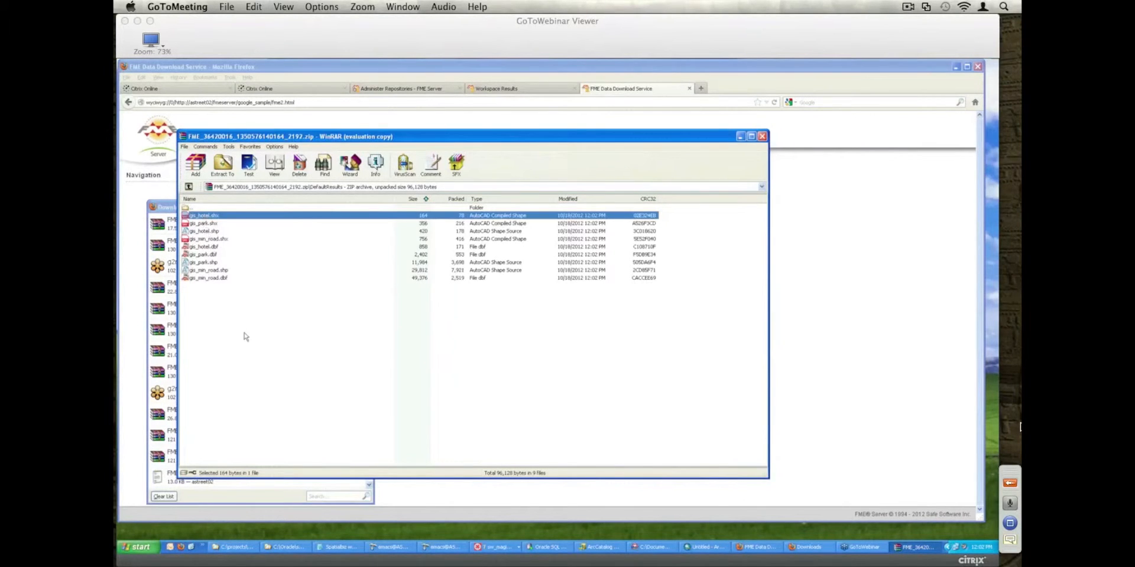
key("ctrl+a")
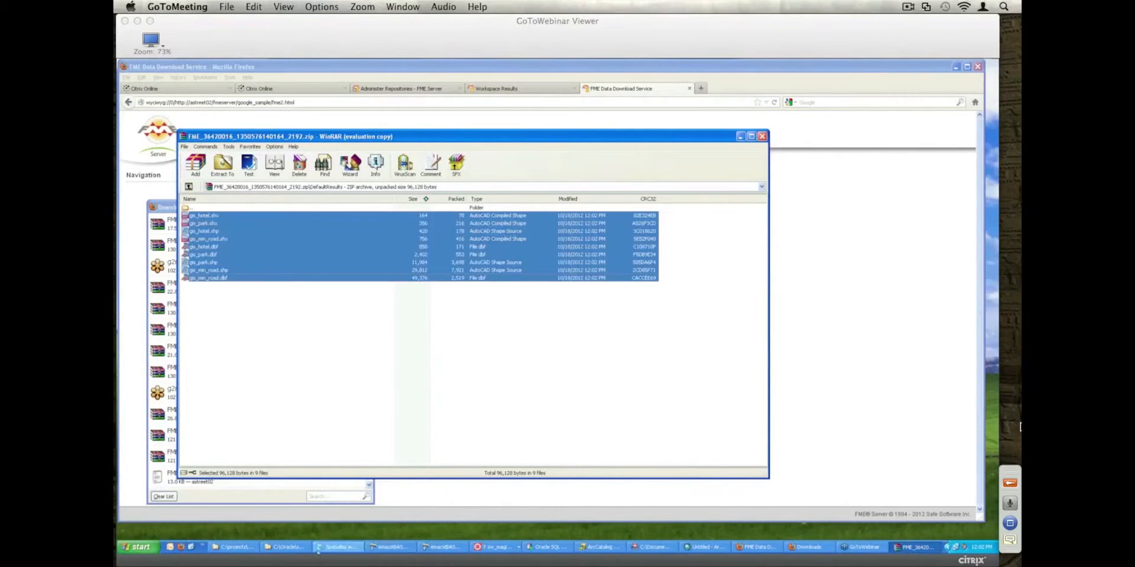
left_click(282, 546)
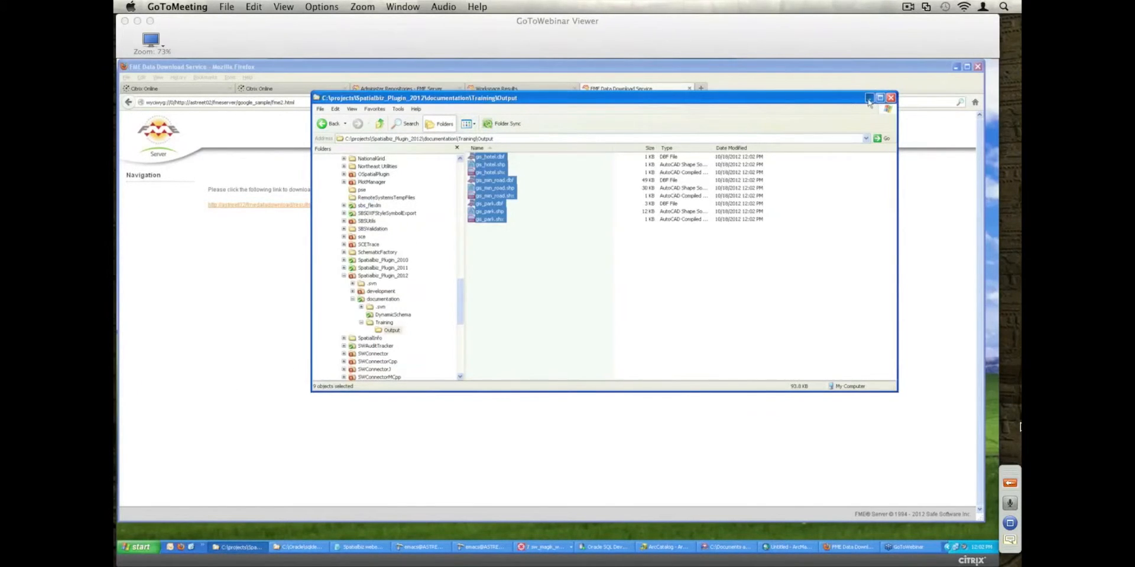
left_click(890, 98)
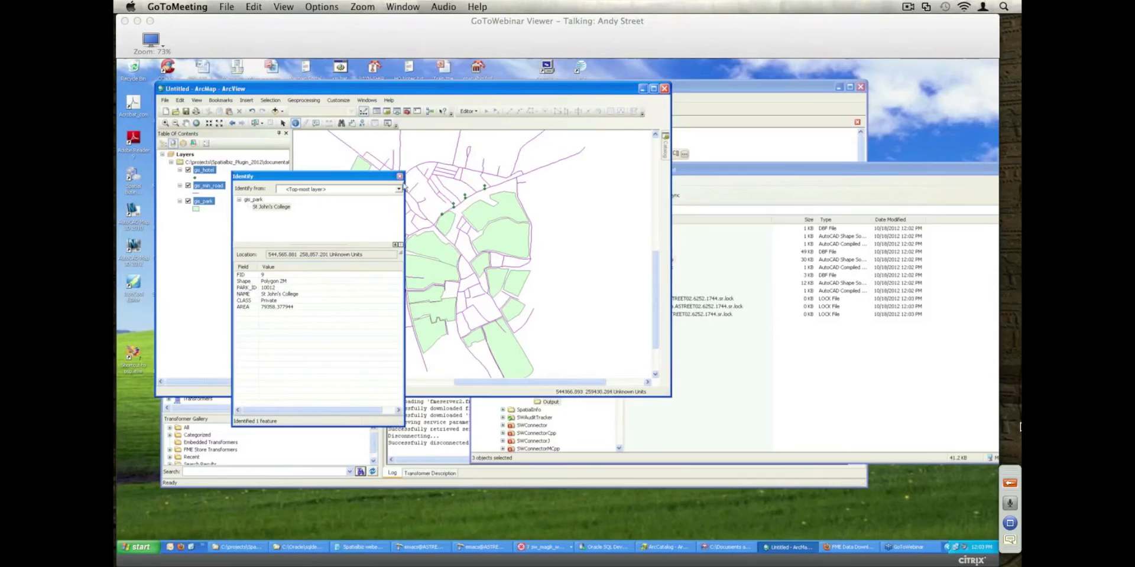
Identify the Lyngamore guest house hotel, then exit ArcMap without saving the map.
left_click(399, 176)
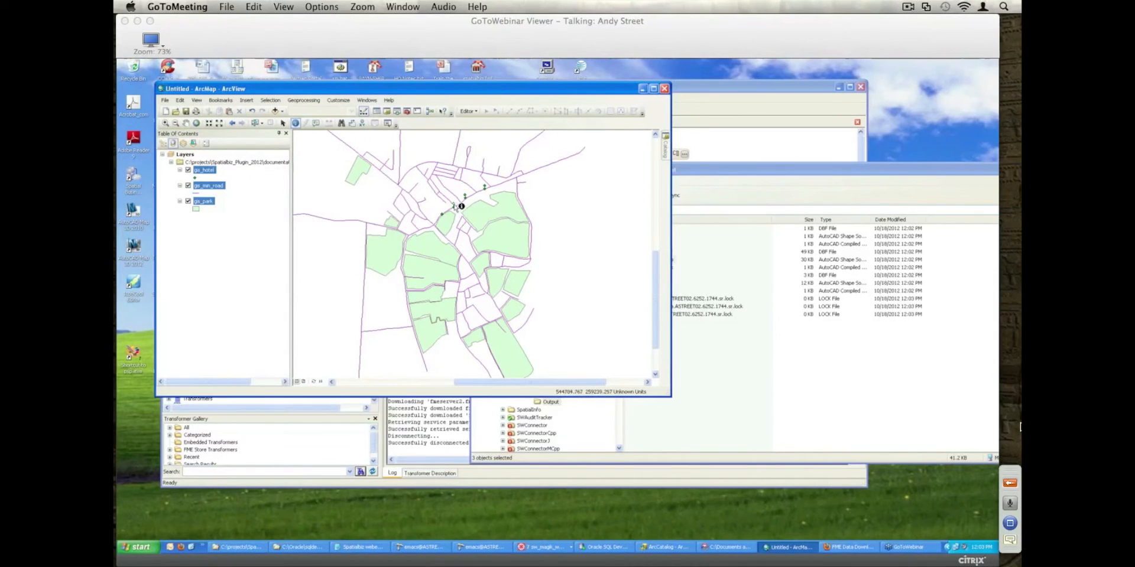
left_click(461, 206)
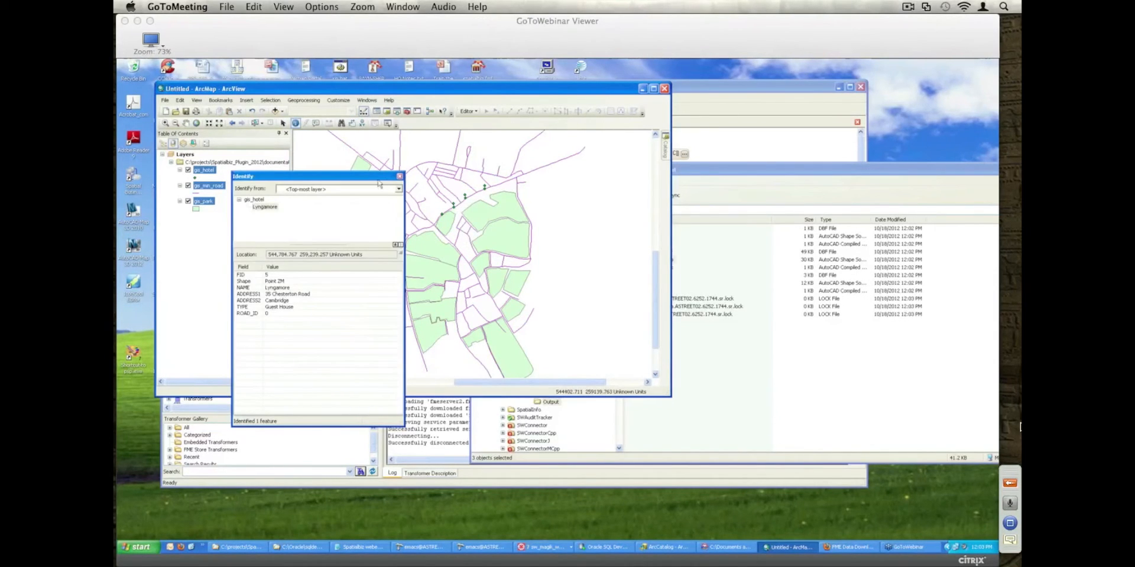
left_click(399, 176)
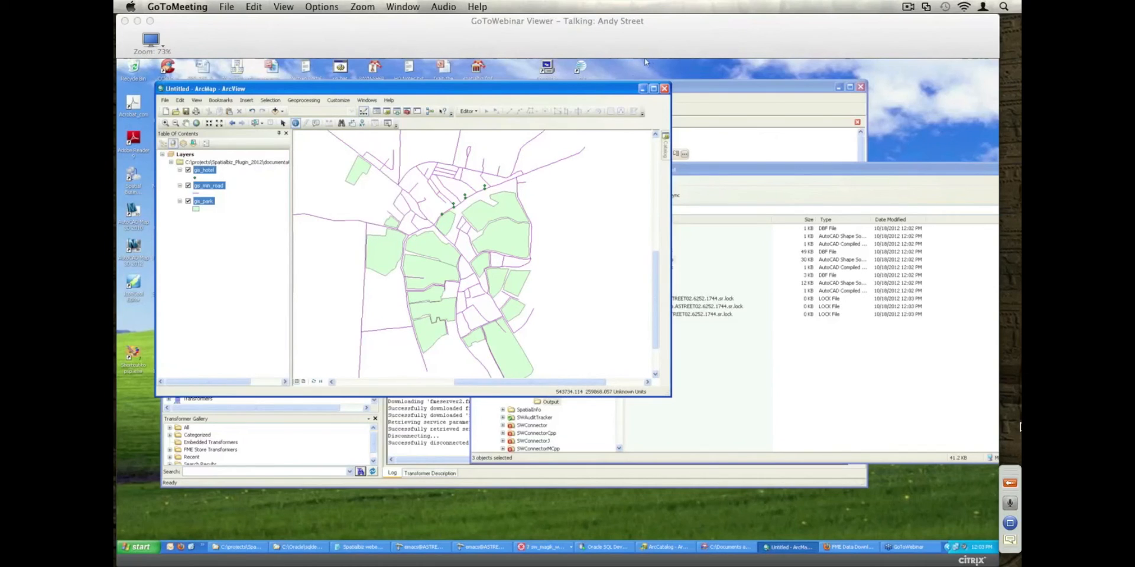
left_click(662, 88)
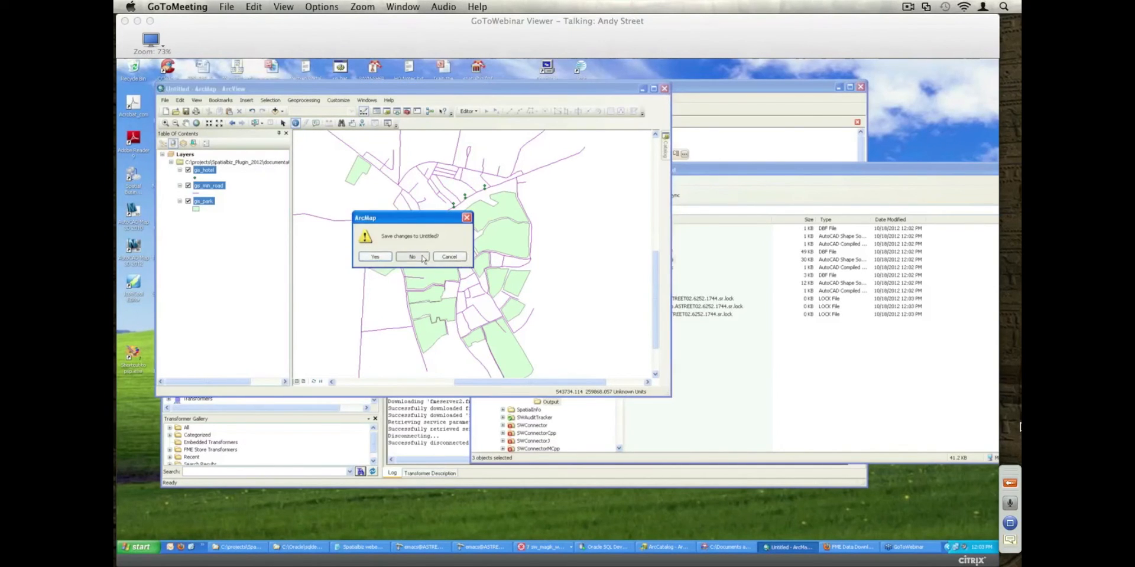
left_click(412, 256)
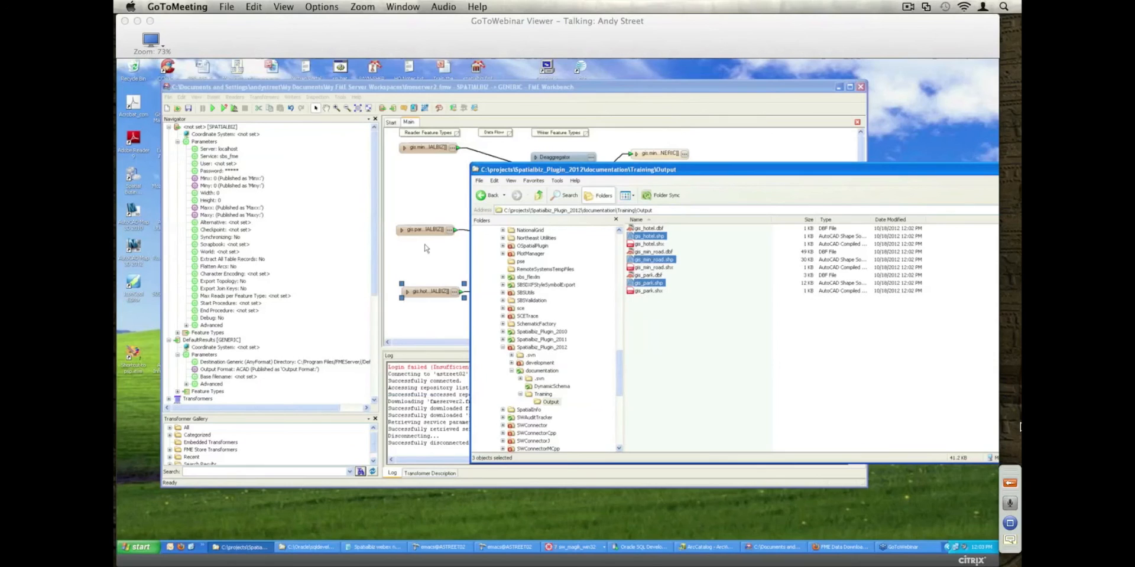